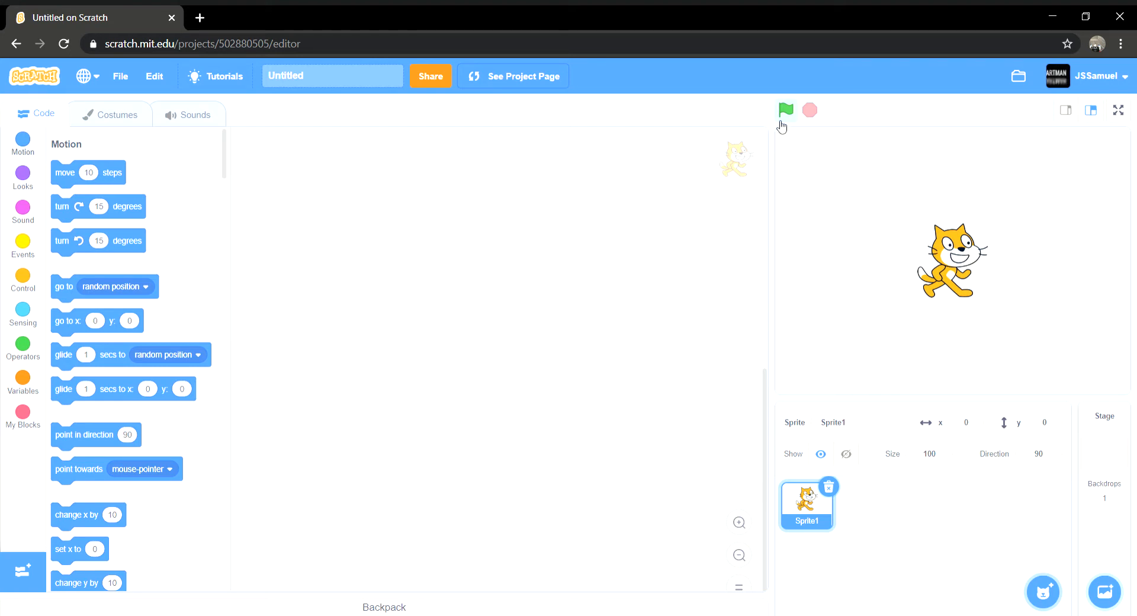
pyautogui.moveTo(844, 309)
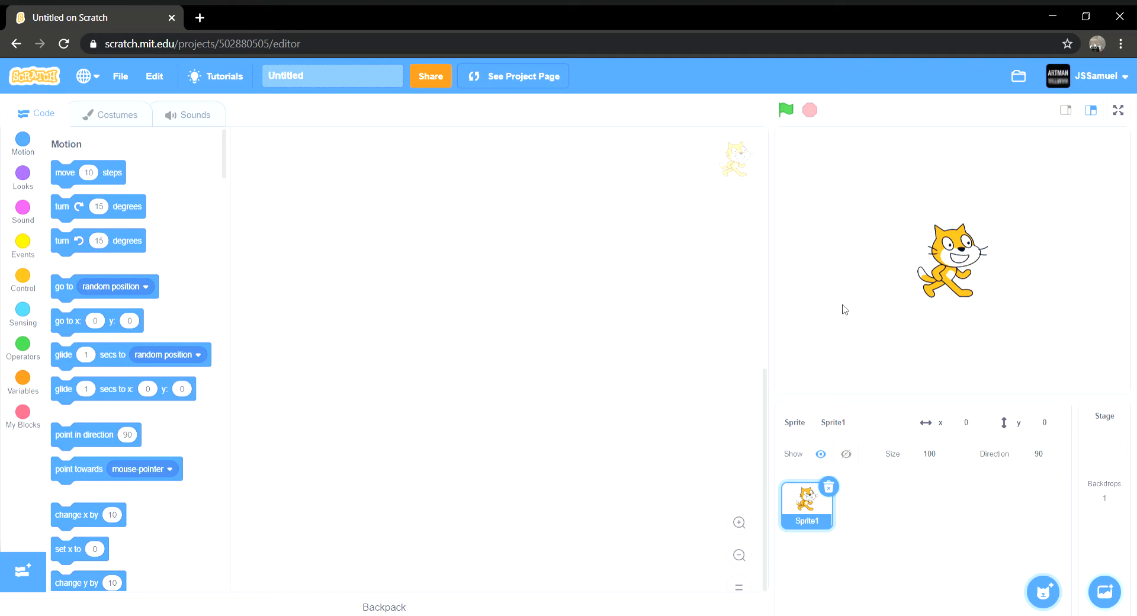
# Step: Drag the cat sprite left on the stage to about x -116, y -12
pyautogui.moveTo(946, 261); pyautogui.dragTo(883, 278)
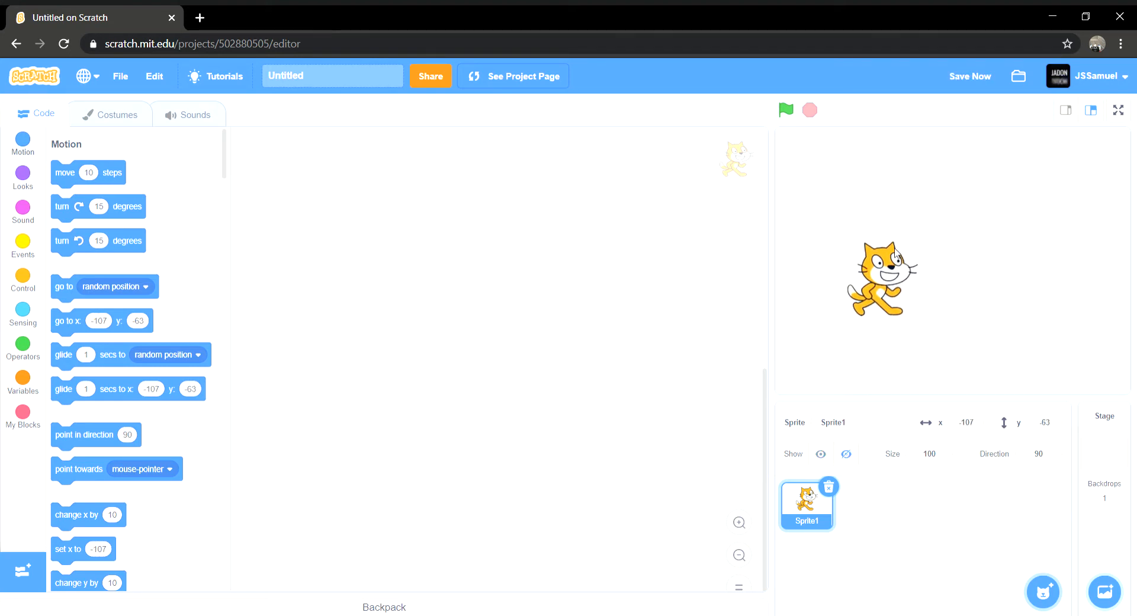
pyautogui.click(1042, 591)
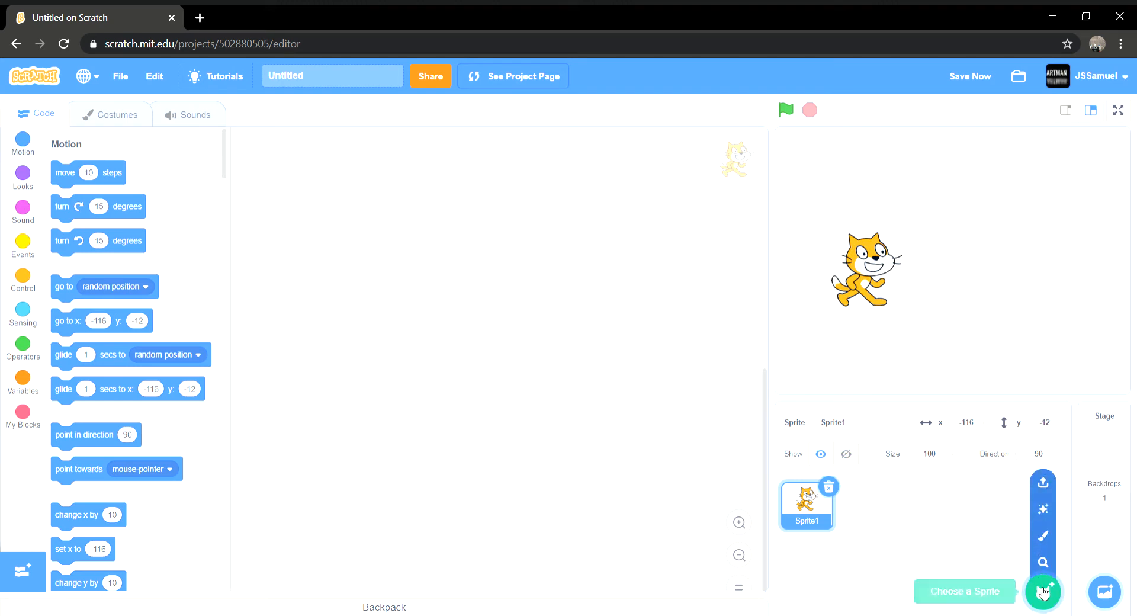
# Step: Paint a new sprite, Sprite2, as a tall purple rectangle and view its code
pyautogui.click(1043, 592)
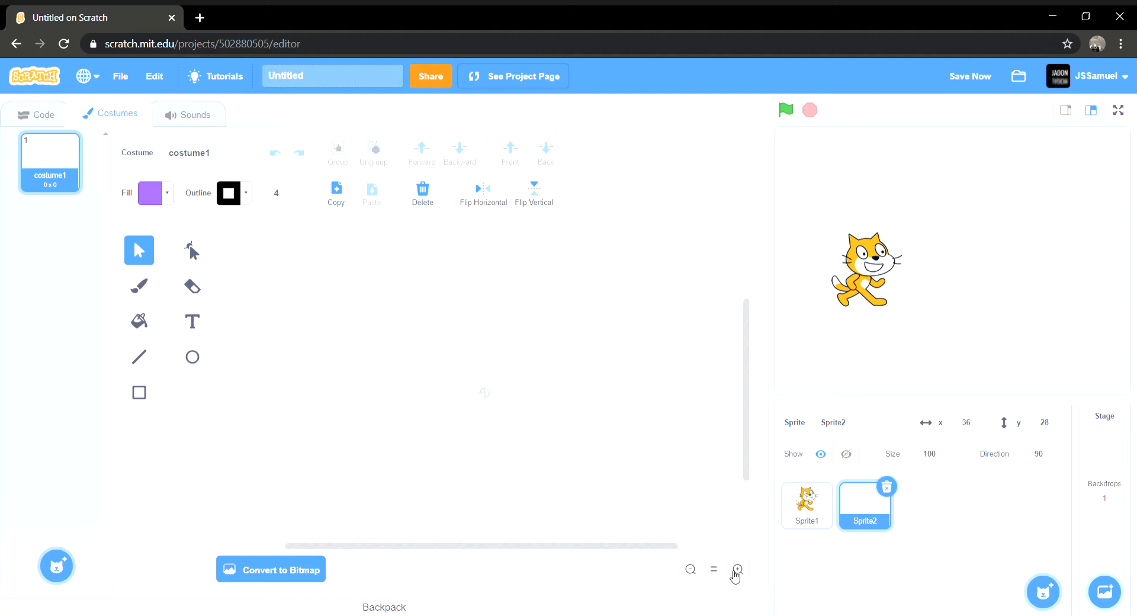
pyautogui.click(138, 392)
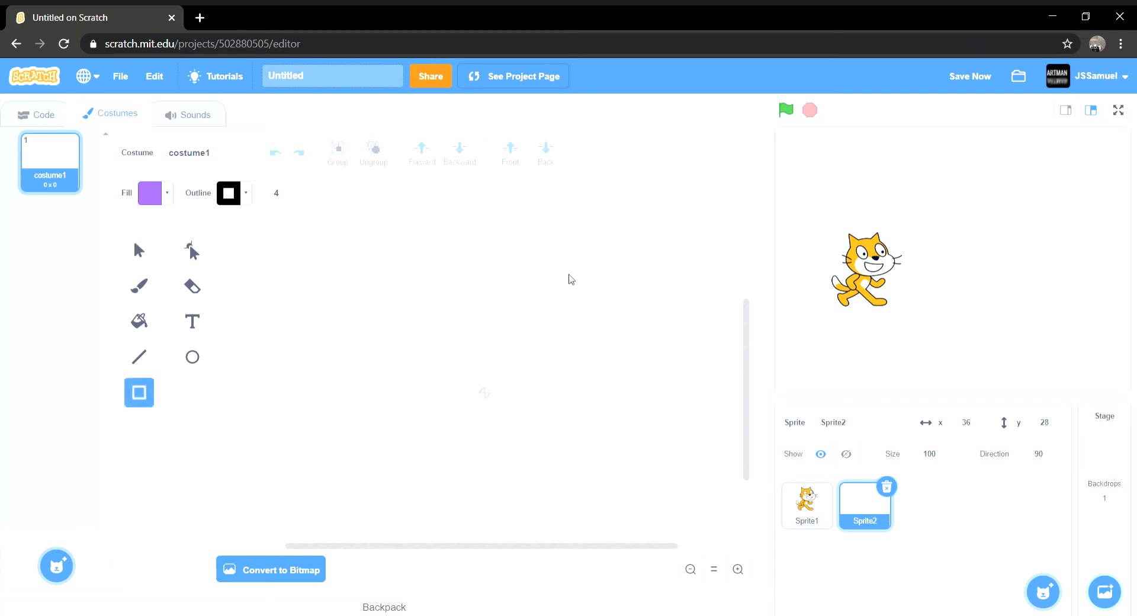
pyautogui.moveTo(569, 275); pyautogui.dragTo(660, 504)
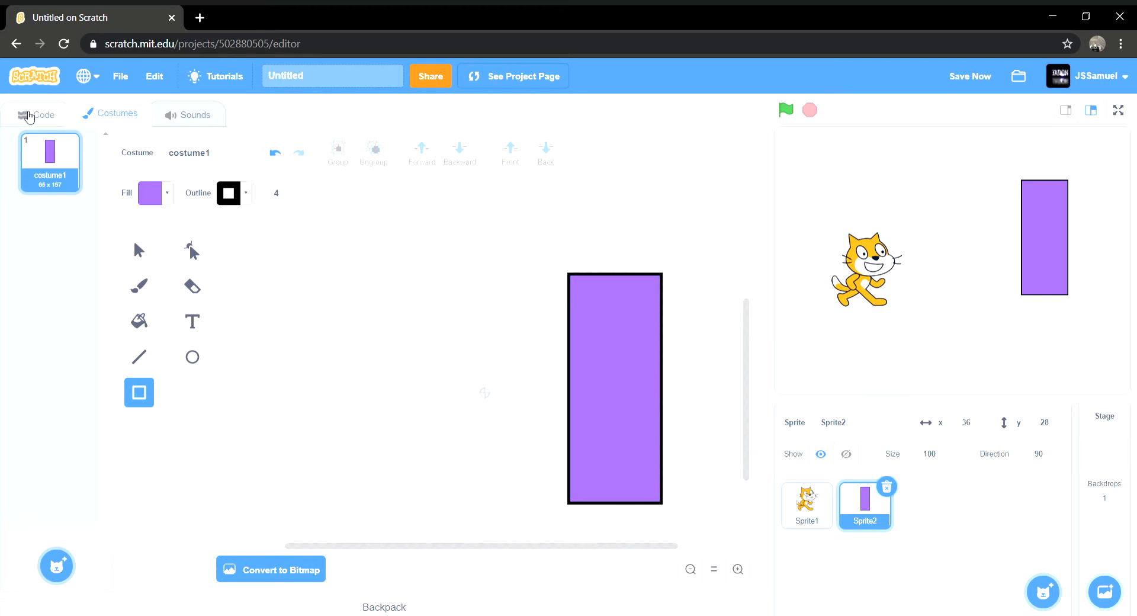
pyautogui.click(35, 113)
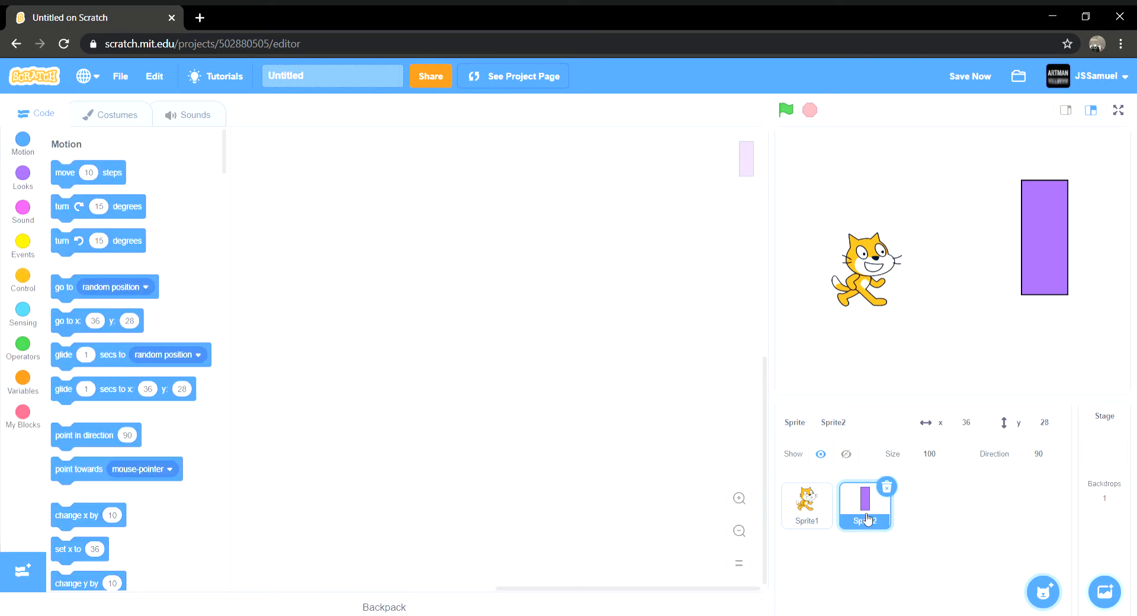
# Step: Give the cat a green-flag forever loop checking whether the right arrow is pressed
pyautogui.click(806, 505)
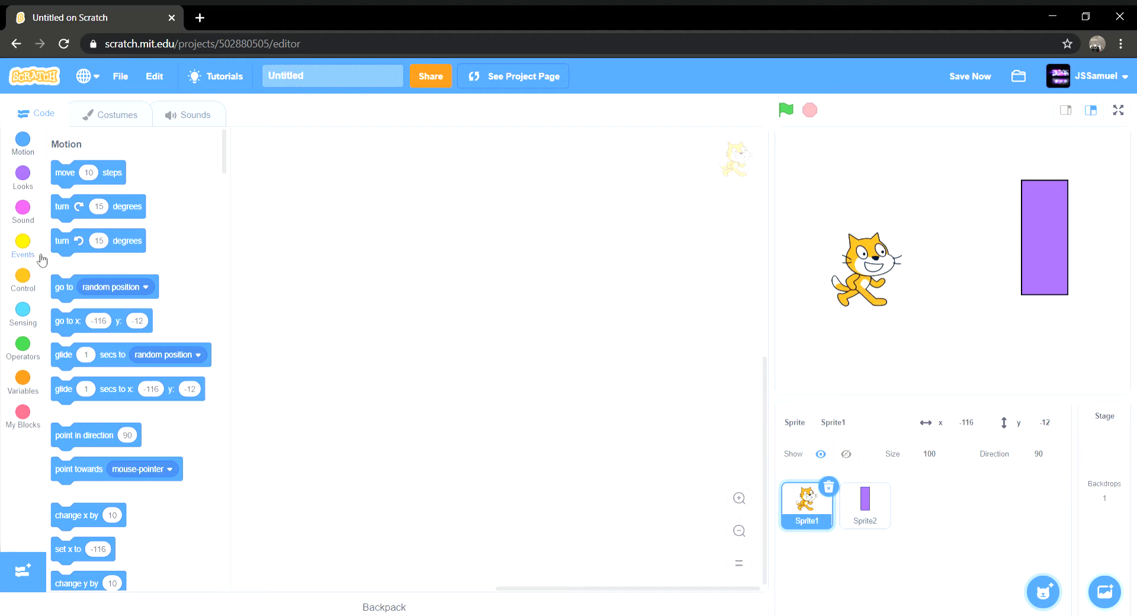
pyautogui.click(22, 246)
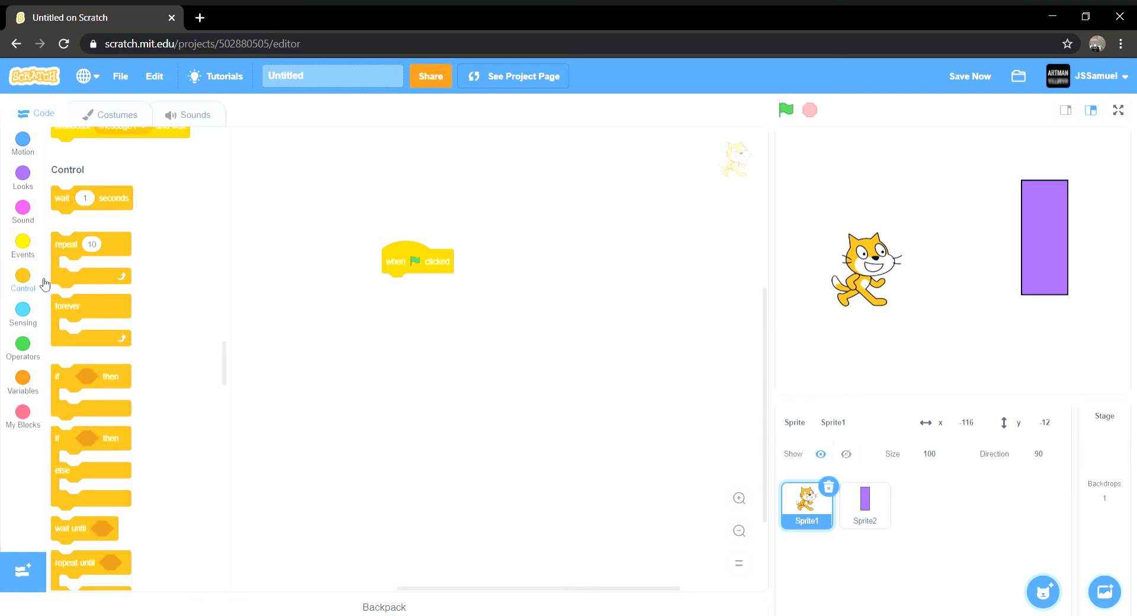
pyautogui.moveTo(91, 304); pyautogui.dragTo(422, 283)
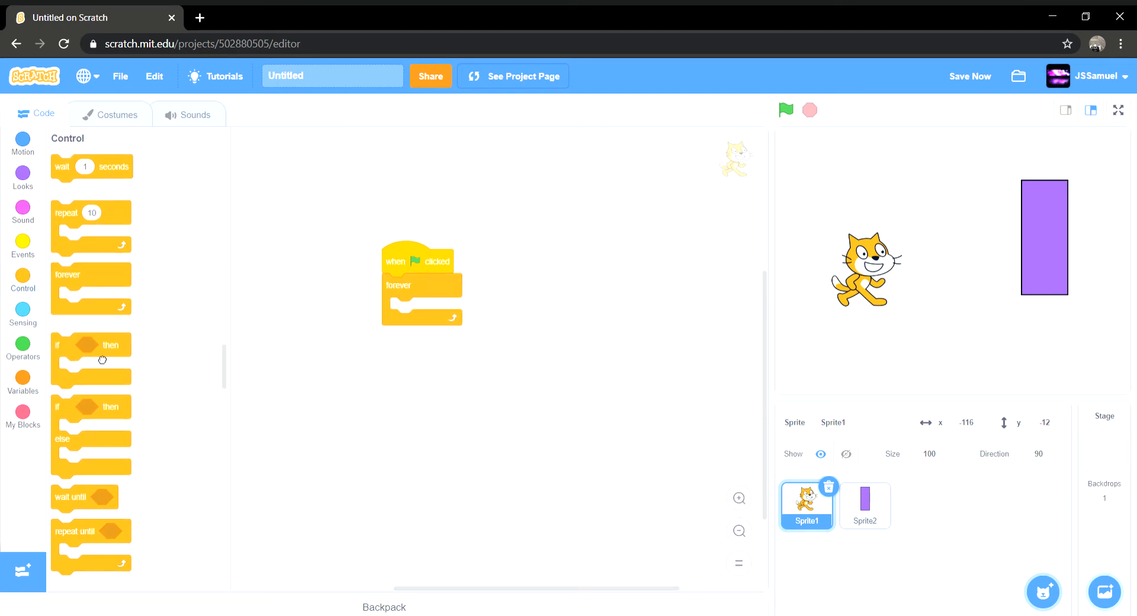
pyautogui.click(23, 310)
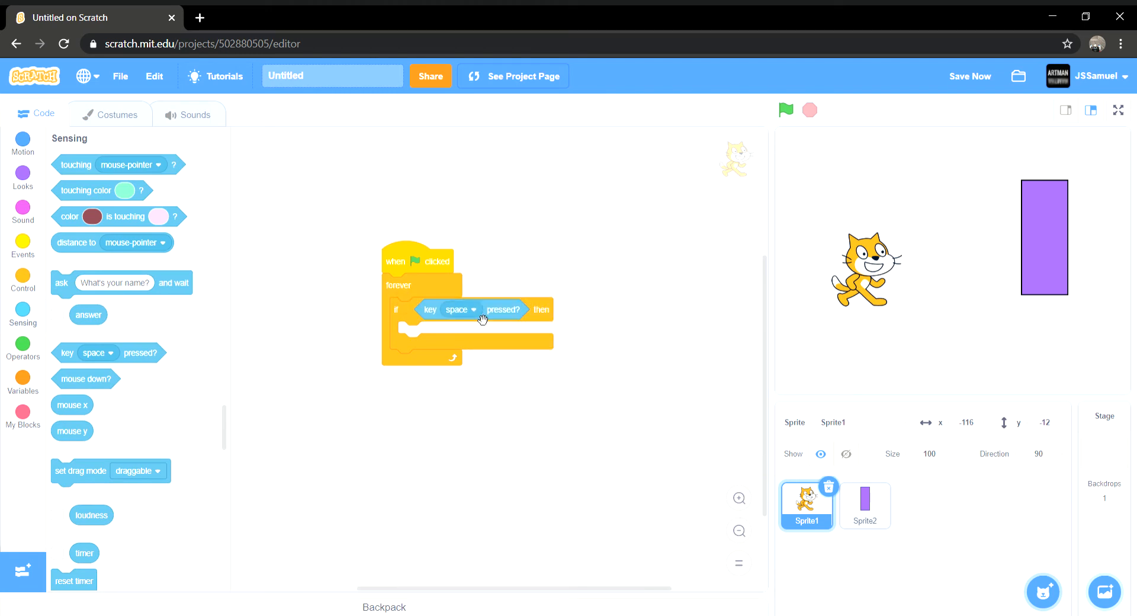
pyautogui.click(460, 310)
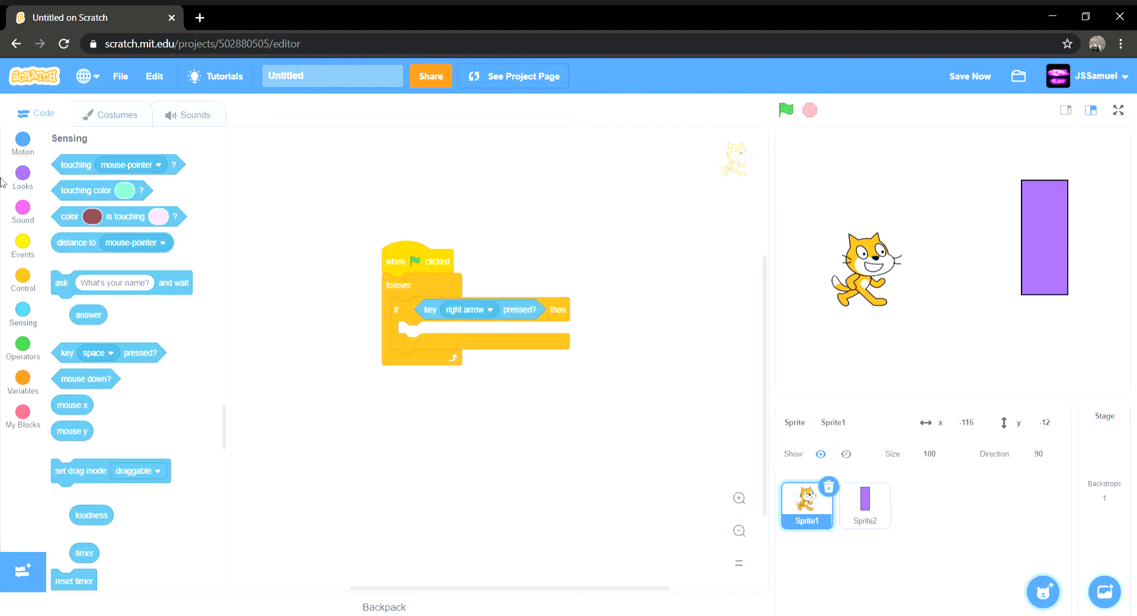
# Step: Add change x by 5 inside the right-arrow check
pyautogui.click(22, 279)
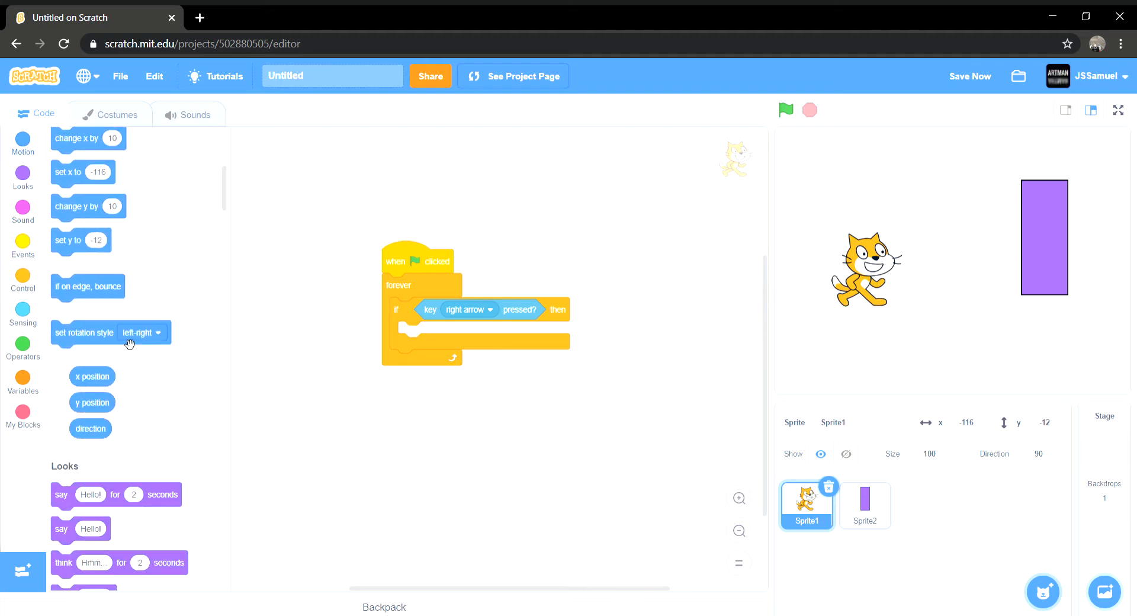
pyautogui.moveTo(87, 138); pyautogui.dragTo(442, 329)
pyautogui.write('5')
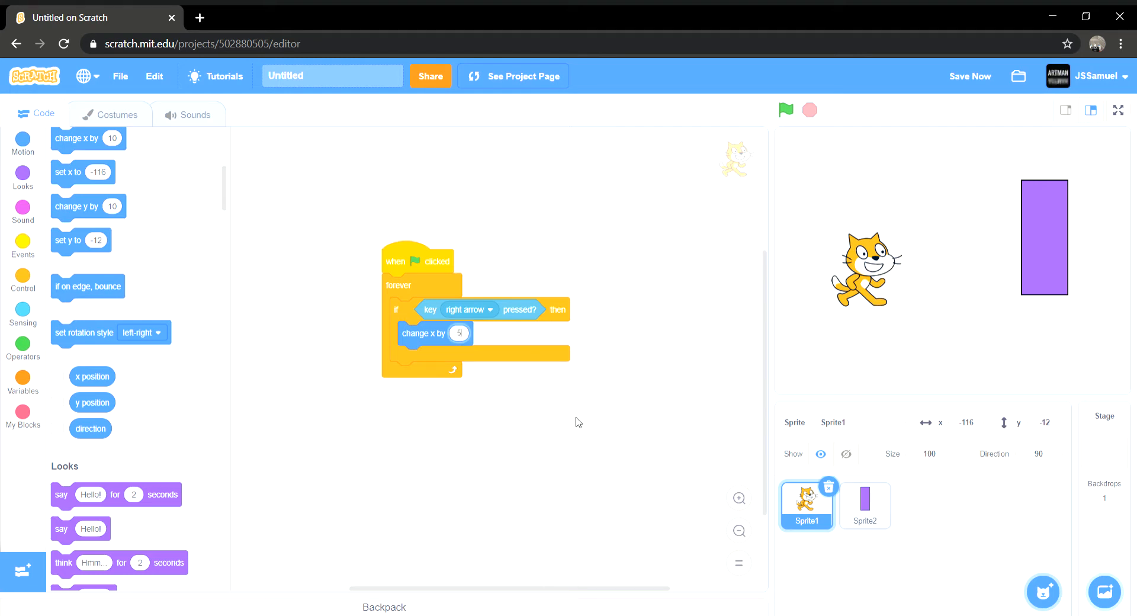
pyautogui.click(22, 280)
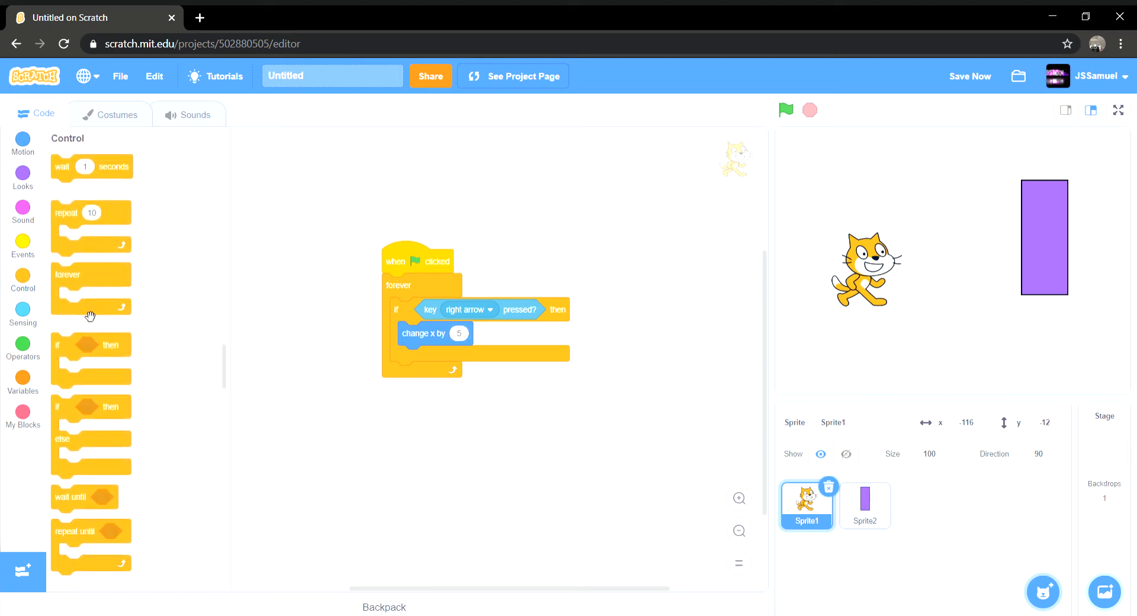
pyautogui.scroll(-3)
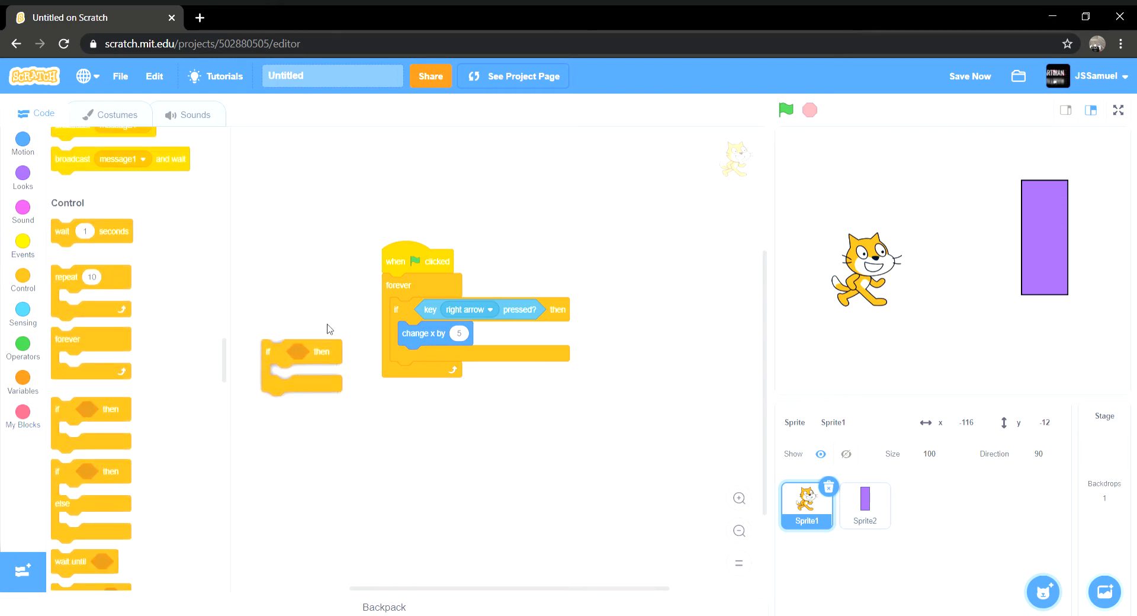
# Step: Nest an if block under change x by 5 with the condition touching Sprite2
pyautogui.moveTo(301, 351); pyautogui.dragTo(420, 355)
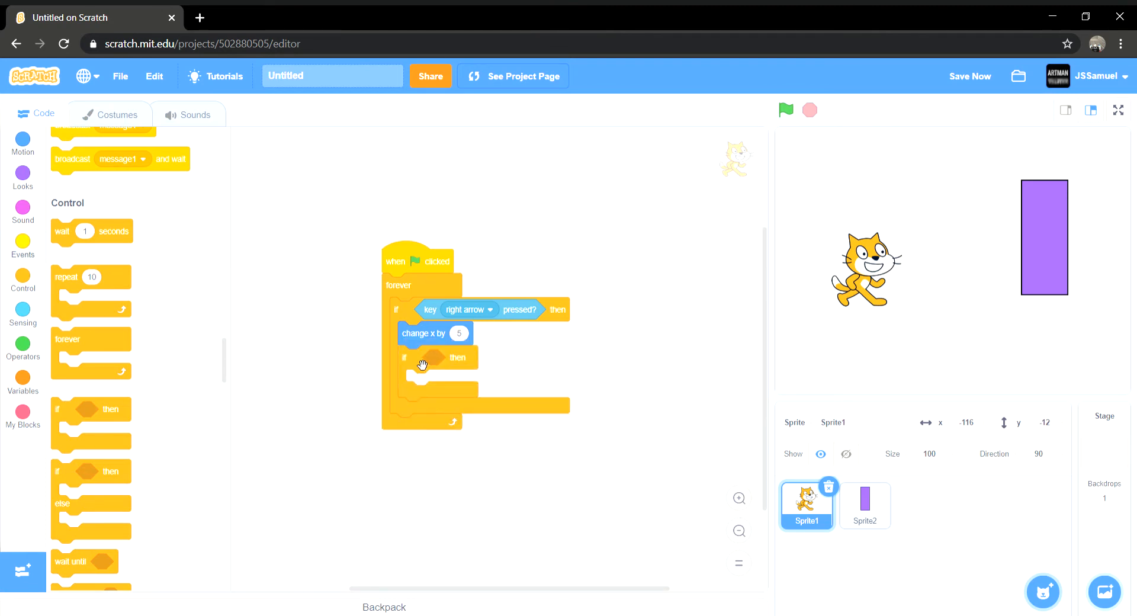
pyautogui.click(23, 316)
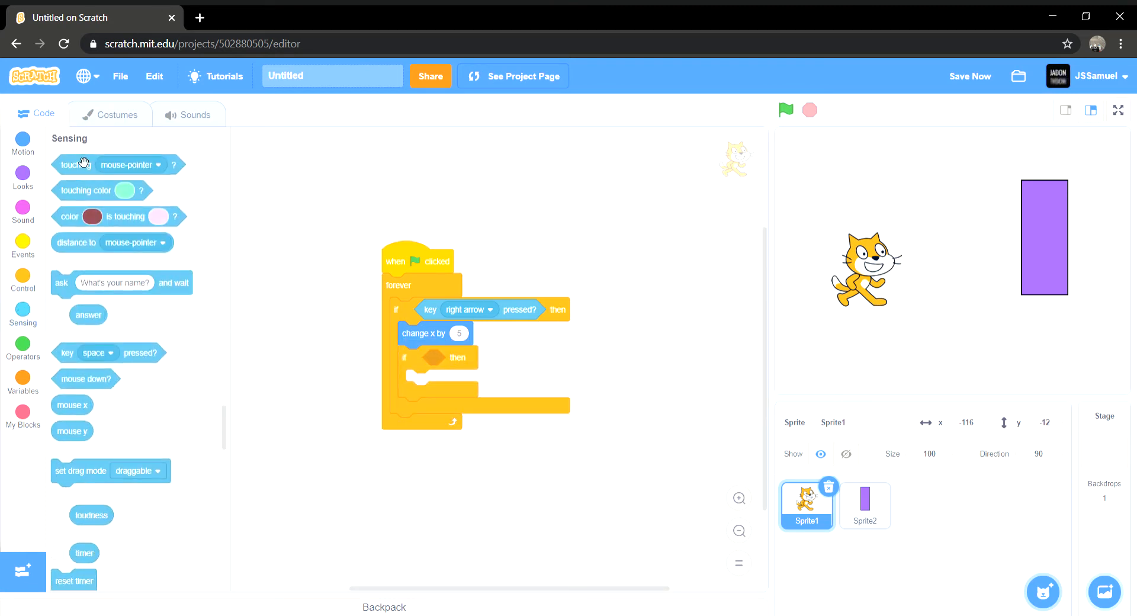
pyautogui.moveTo(72, 164); pyautogui.dragTo(460, 225)
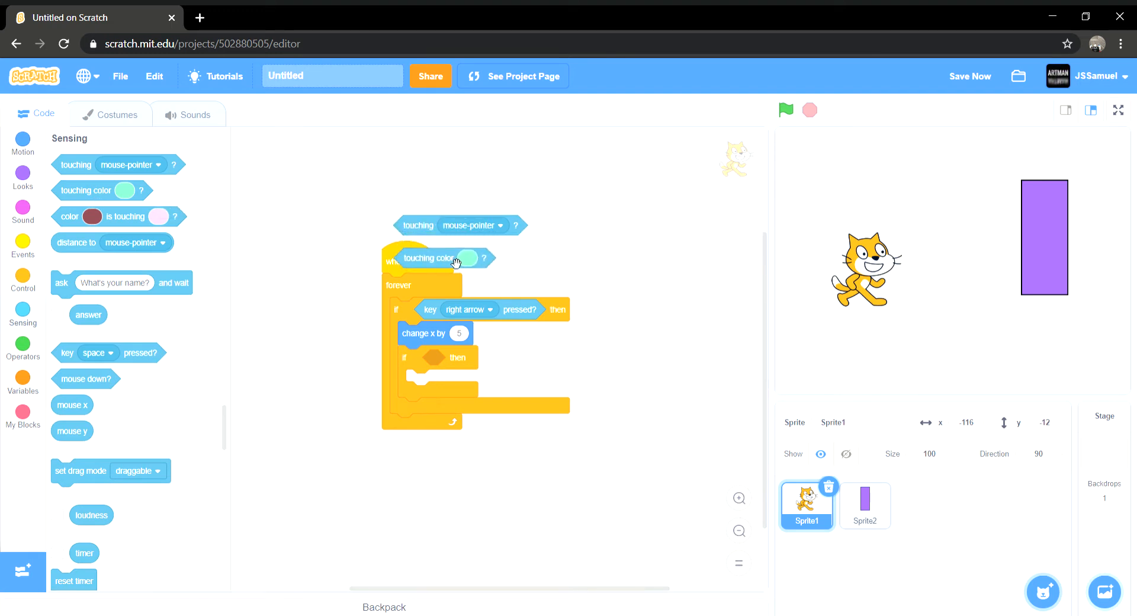
pyautogui.click(499, 225)
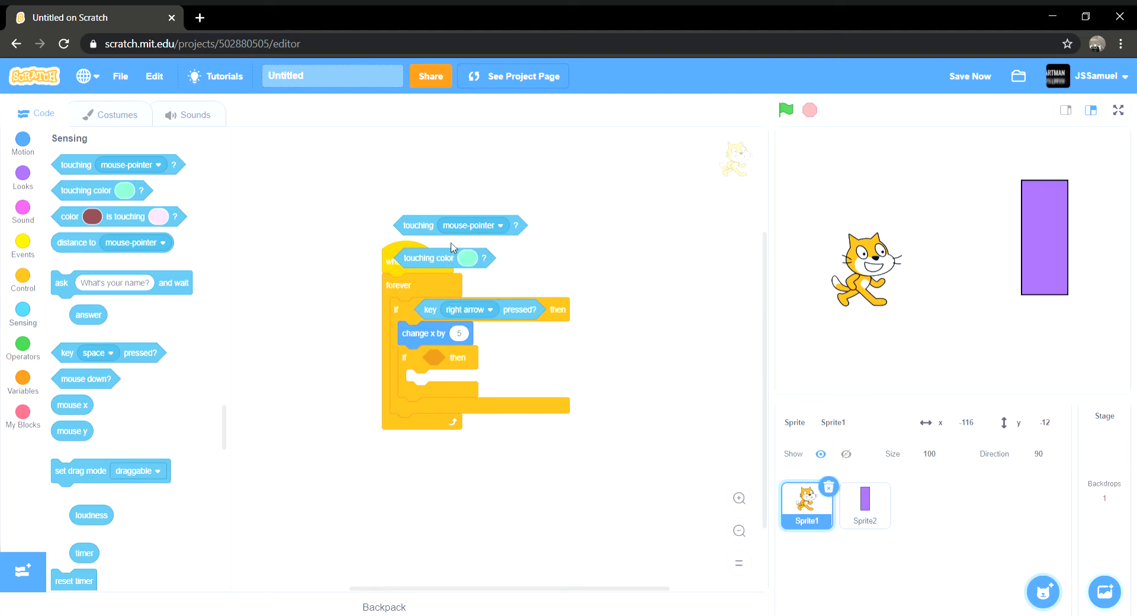
pyautogui.moveTo(470, 219)
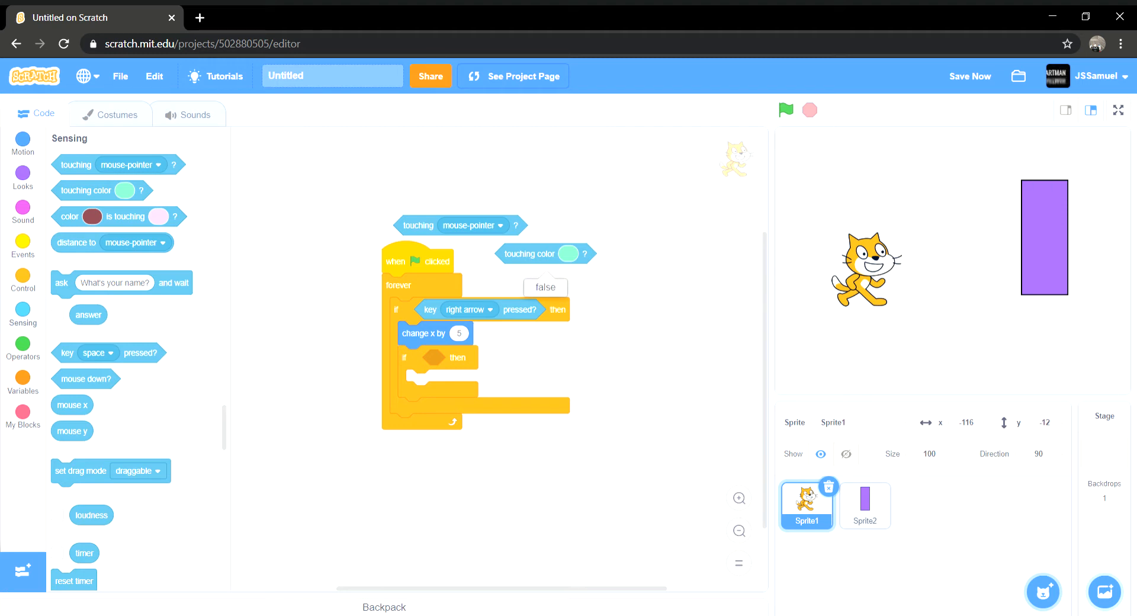
pyautogui.moveTo(491, 227)
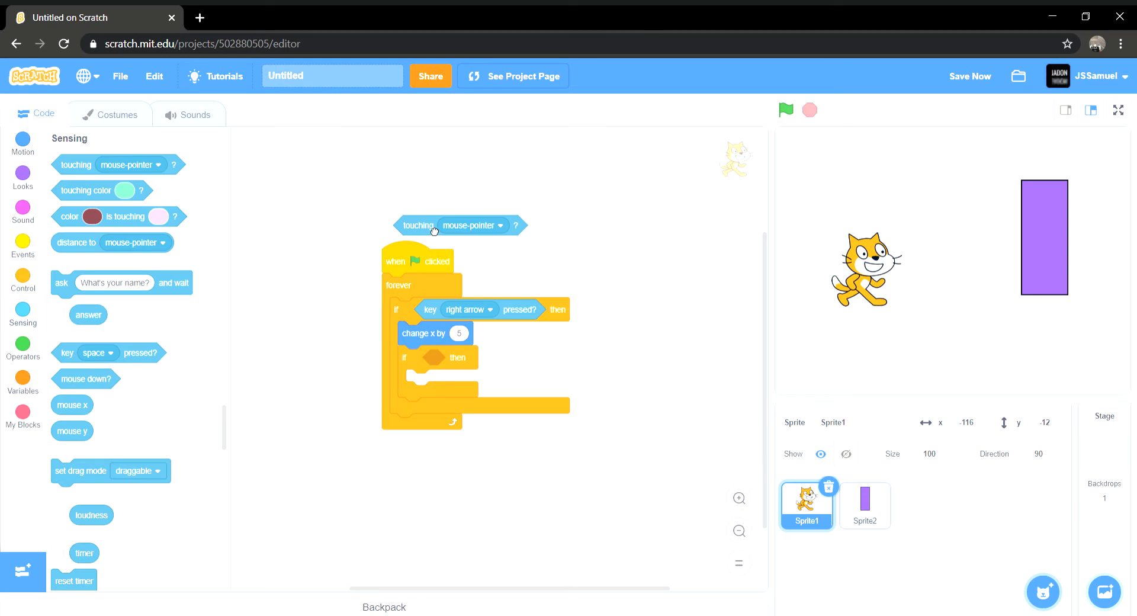
pyautogui.moveTo(435, 225); pyautogui.dragTo(472, 345)
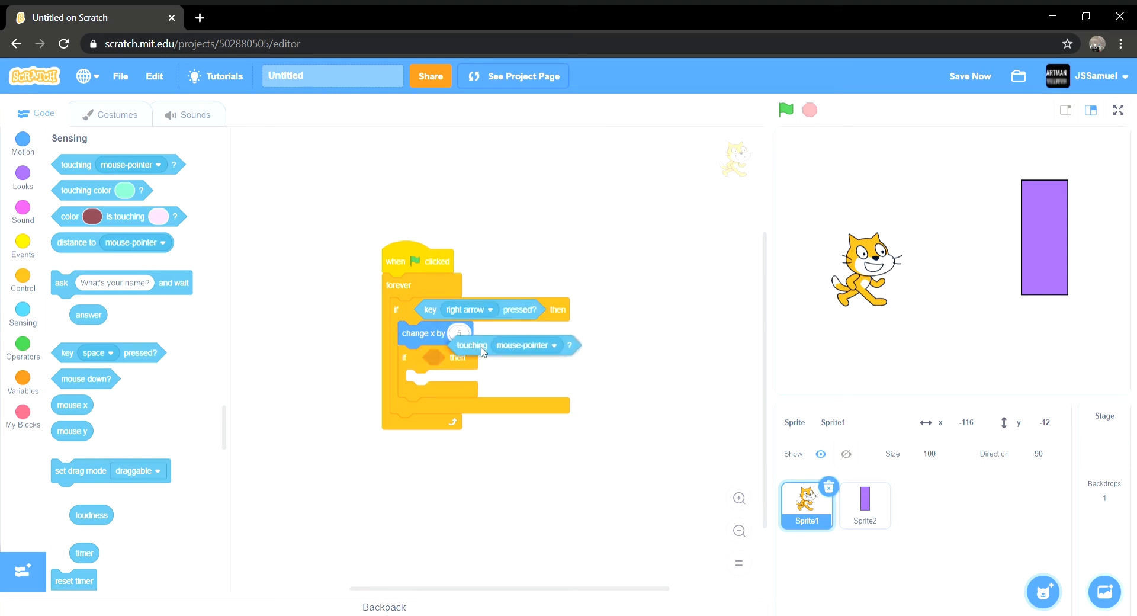
pyautogui.click(526, 357)
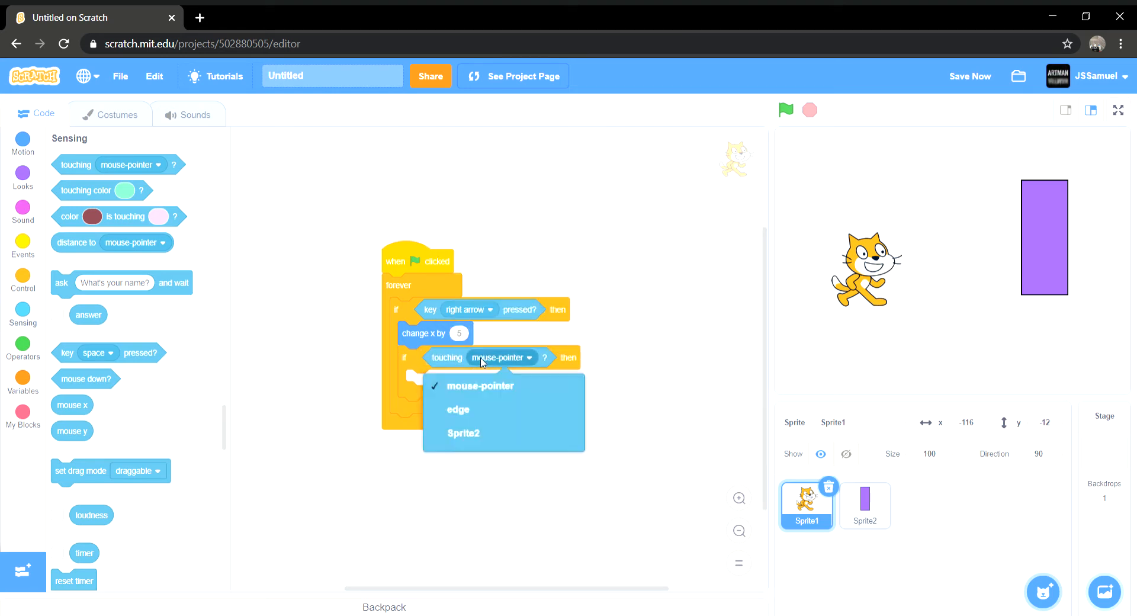
pyautogui.click(461, 433)
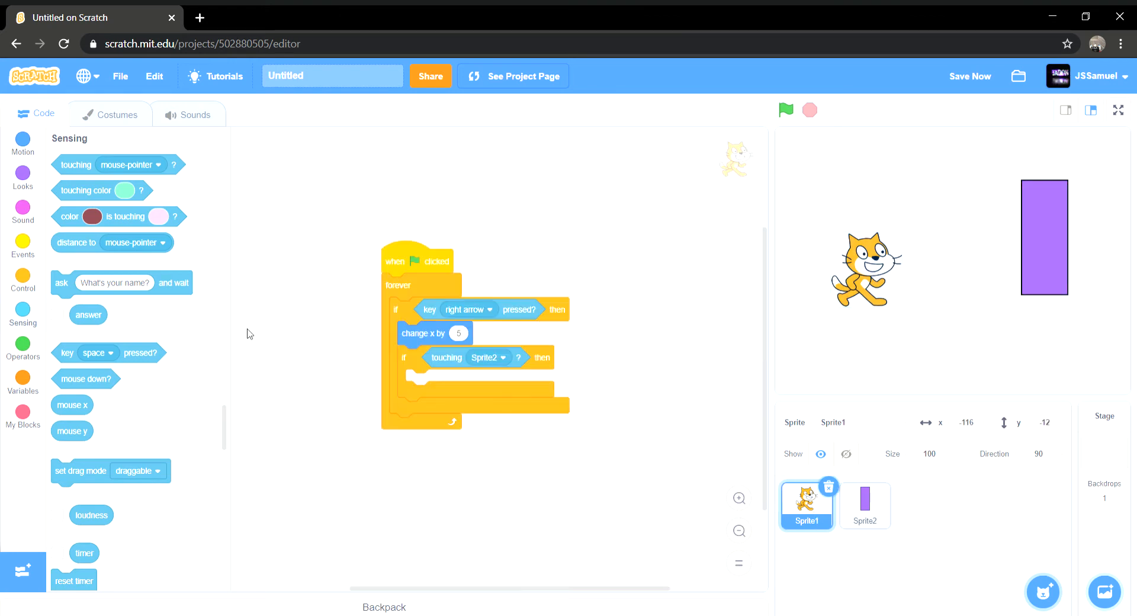
# Step: Put change x by -5 inside the touching-Sprite2 check
pyautogui.click(23, 143)
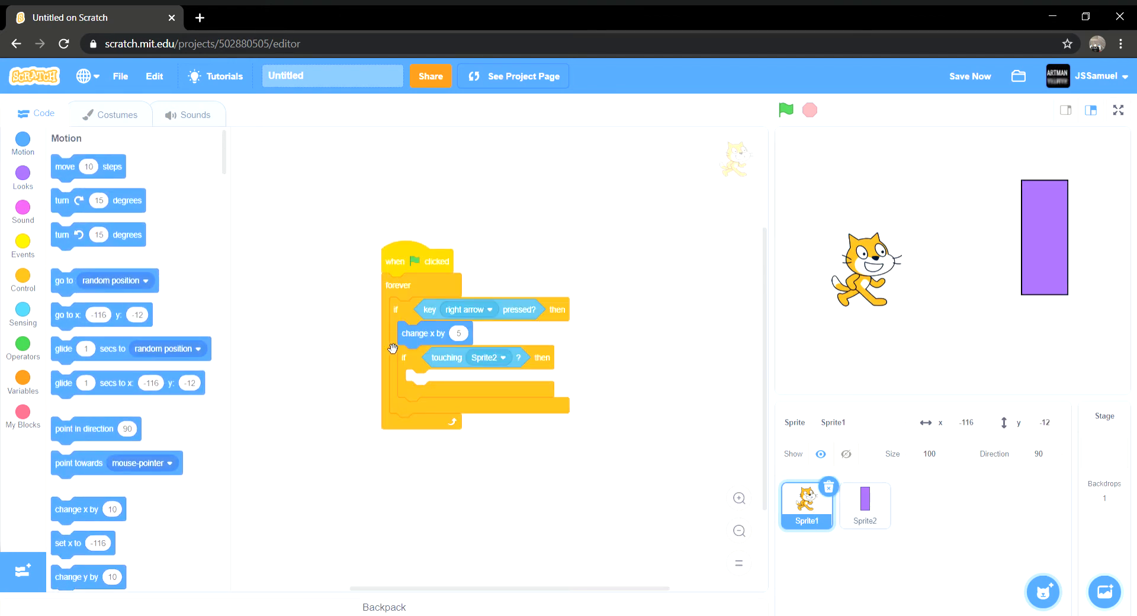
pyautogui.moveTo(424, 357); pyautogui.dragTo(594, 414)
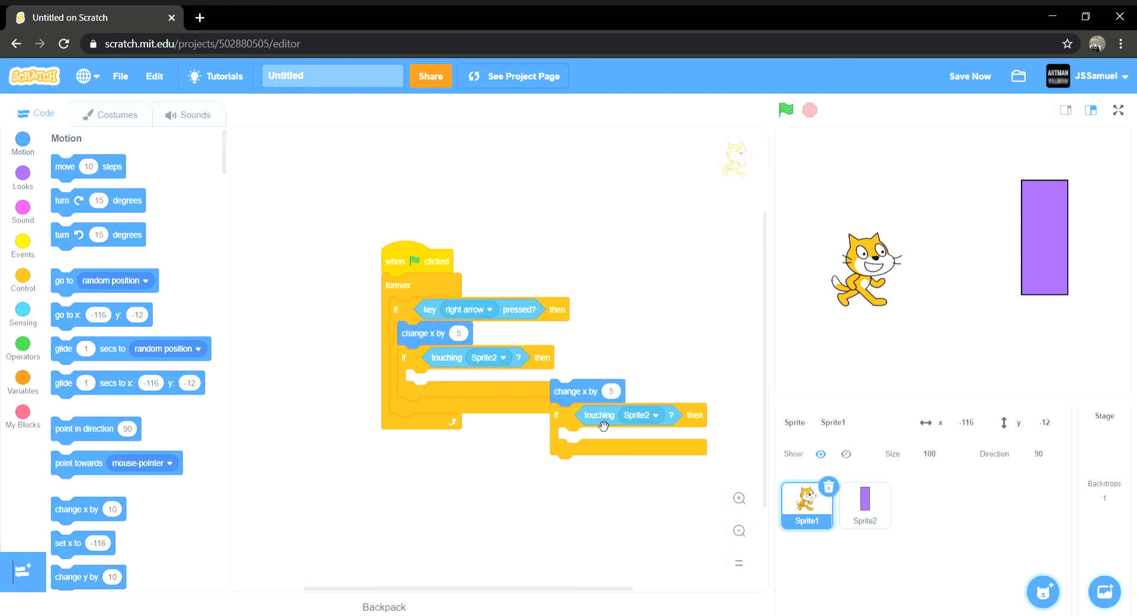
pyautogui.moveTo(588, 390); pyautogui.dragTo(449, 376)
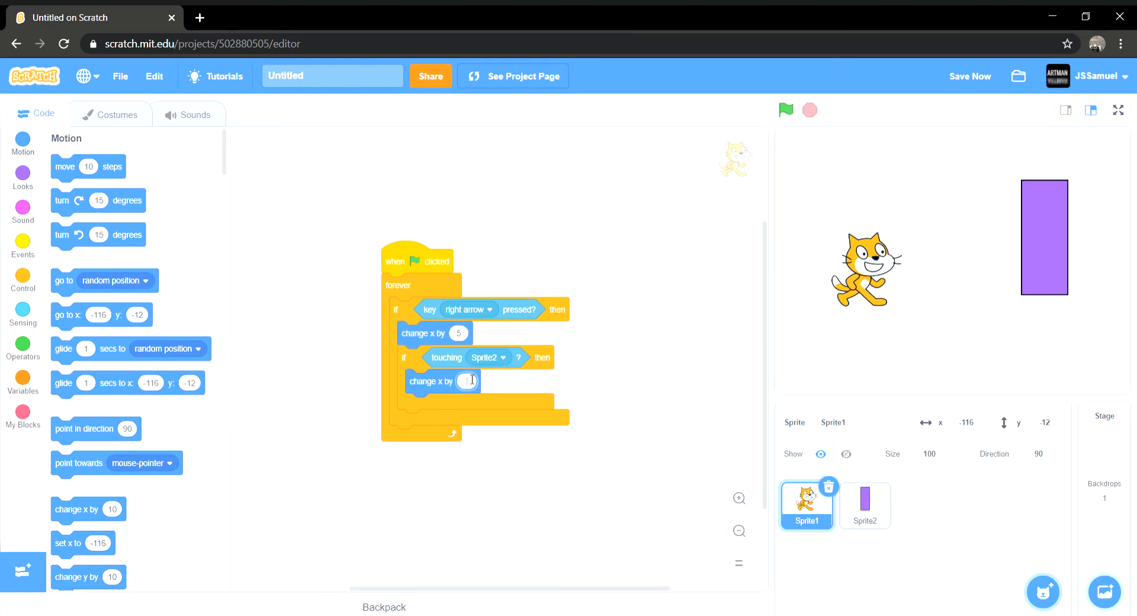
pyautogui.write('-5')
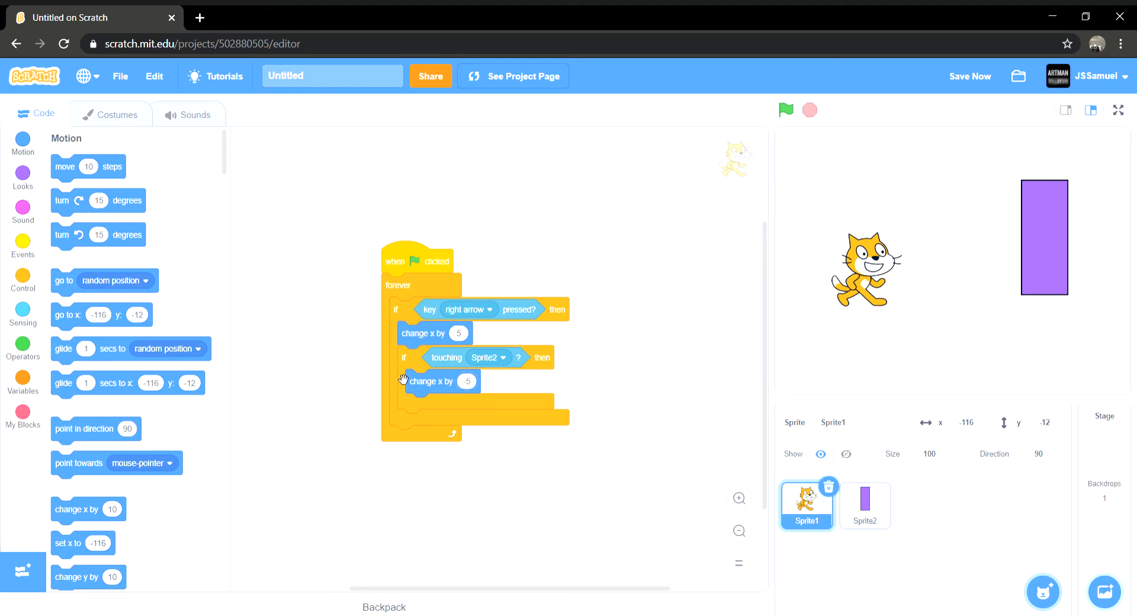
pyautogui.click(1118, 110)
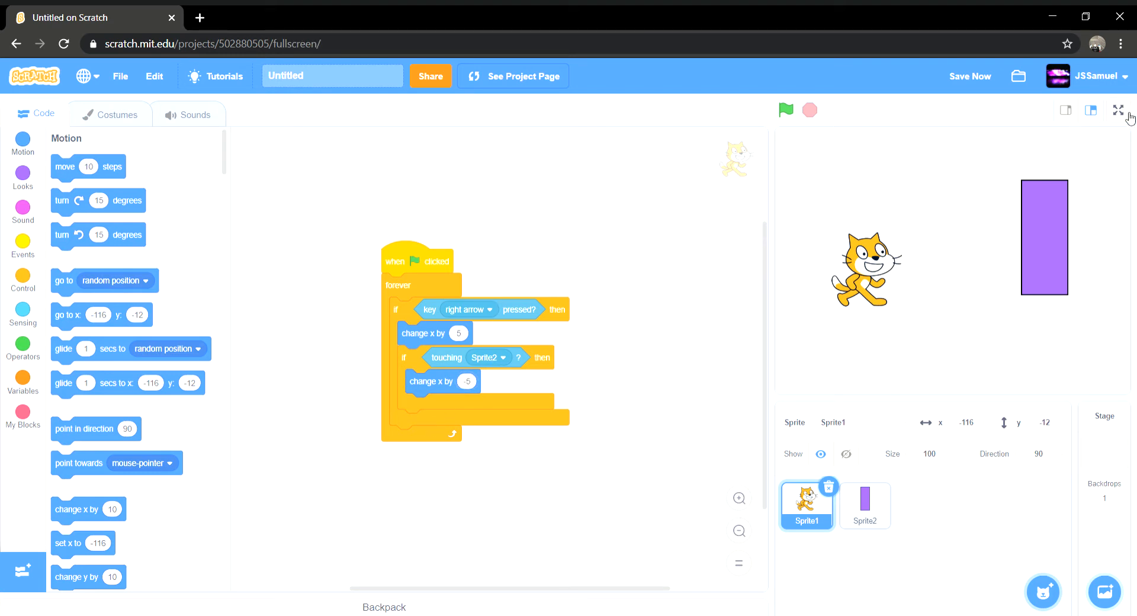
# Step: Run the game full screen and push the cat into the purple wall to confirm it stops
pyautogui.click(1119, 110)
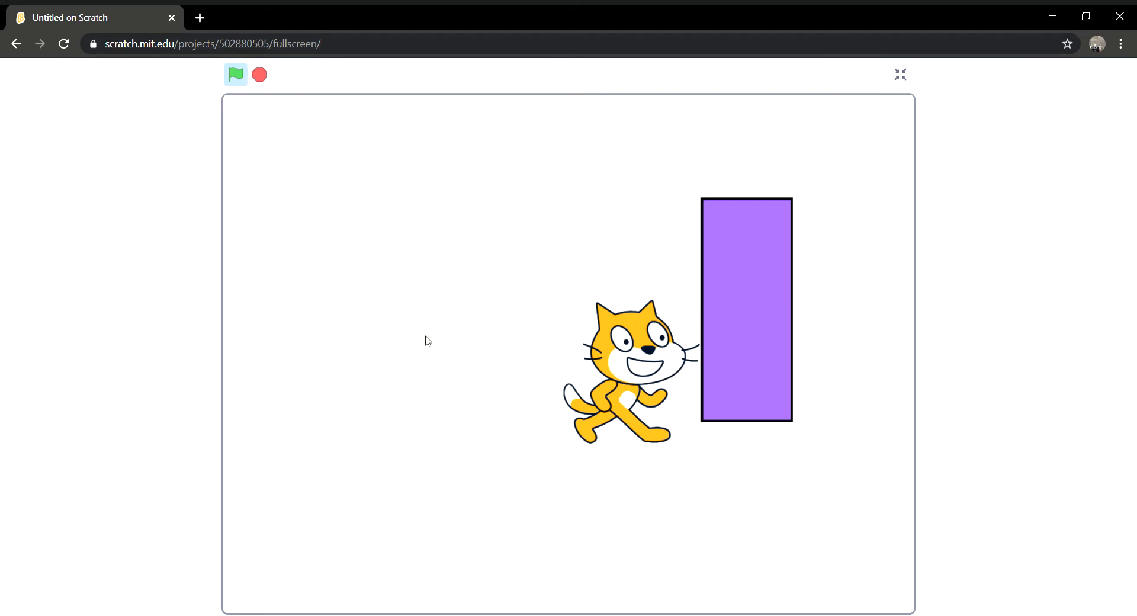
pyautogui.moveTo(565, 230)
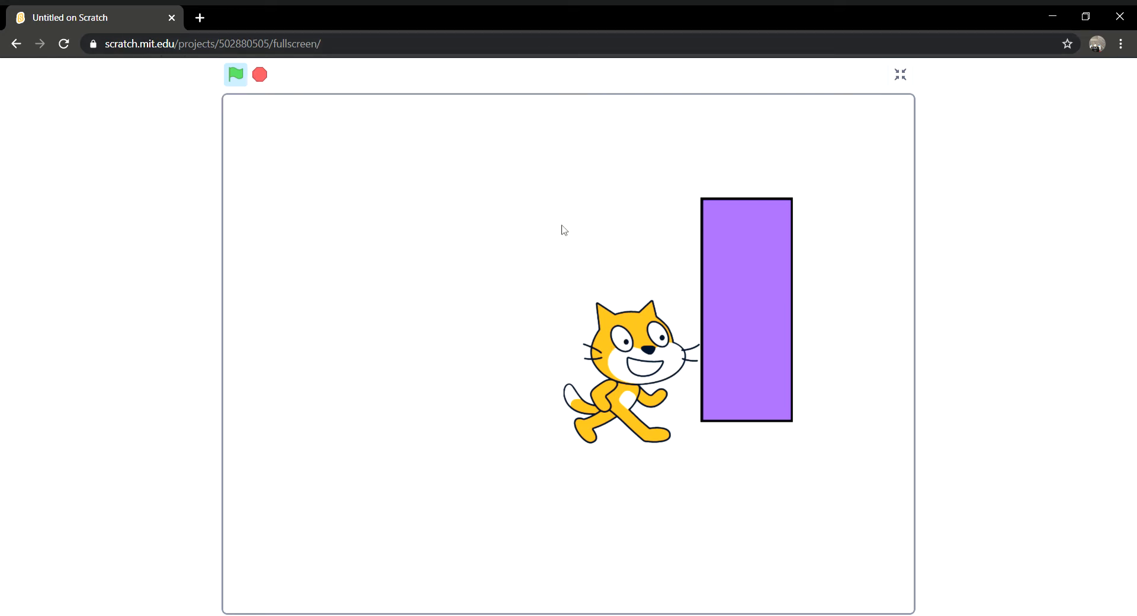
pyautogui.moveTo(565, 316)
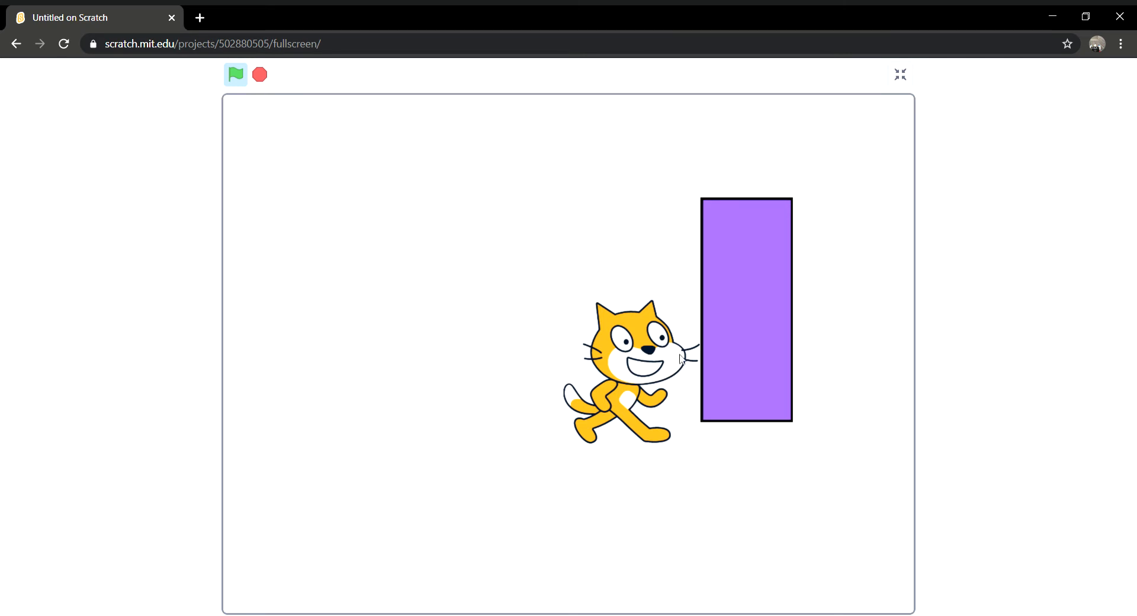
pyautogui.moveTo(908, 77)
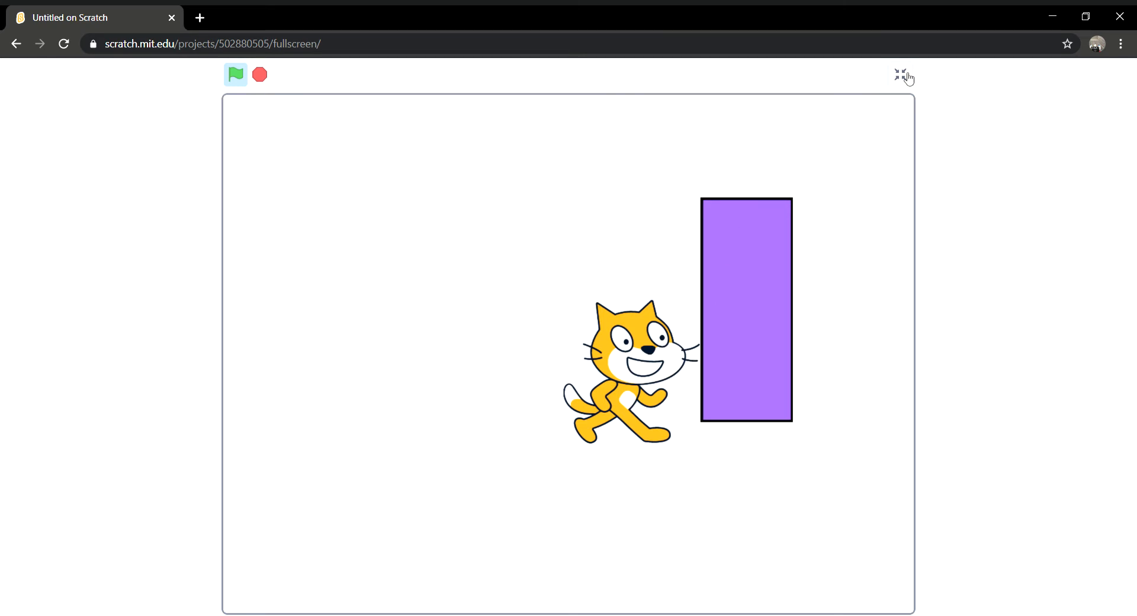
# Step: Set the second check to move x by -5 and push back by 5, then test full screen
pyautogui.click(902, 75)
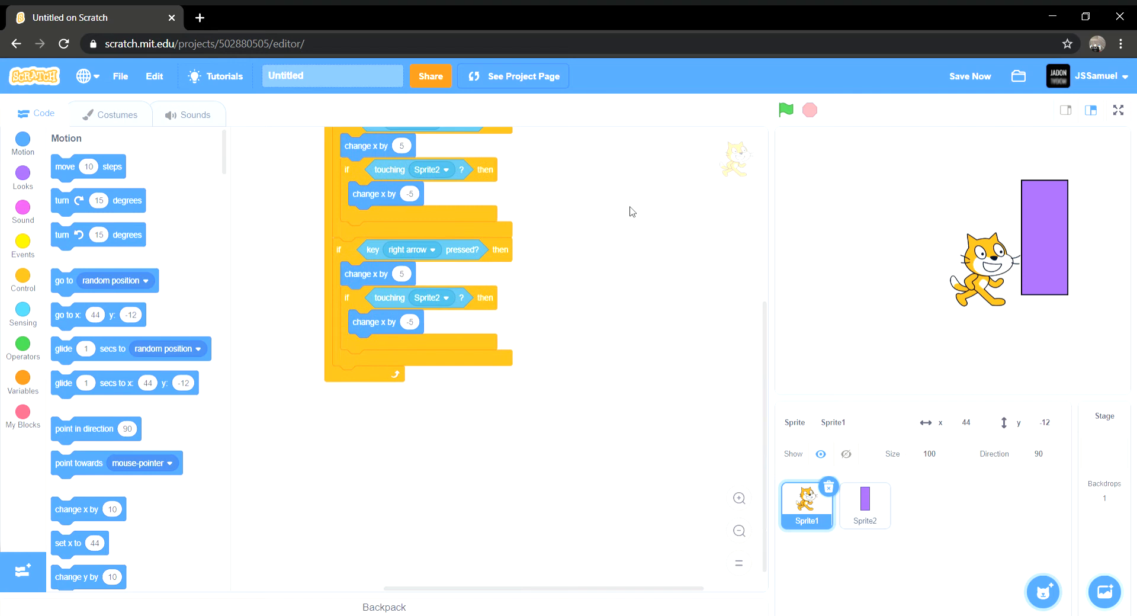
pyautogui.click(400, 274)
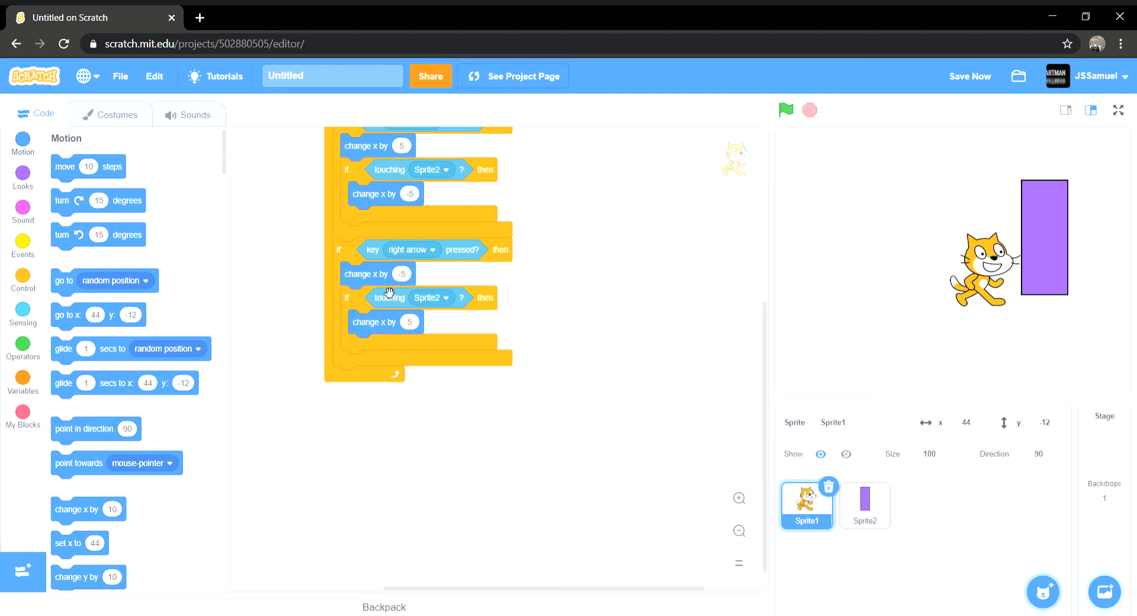
pyautogui.click(1119, 110)
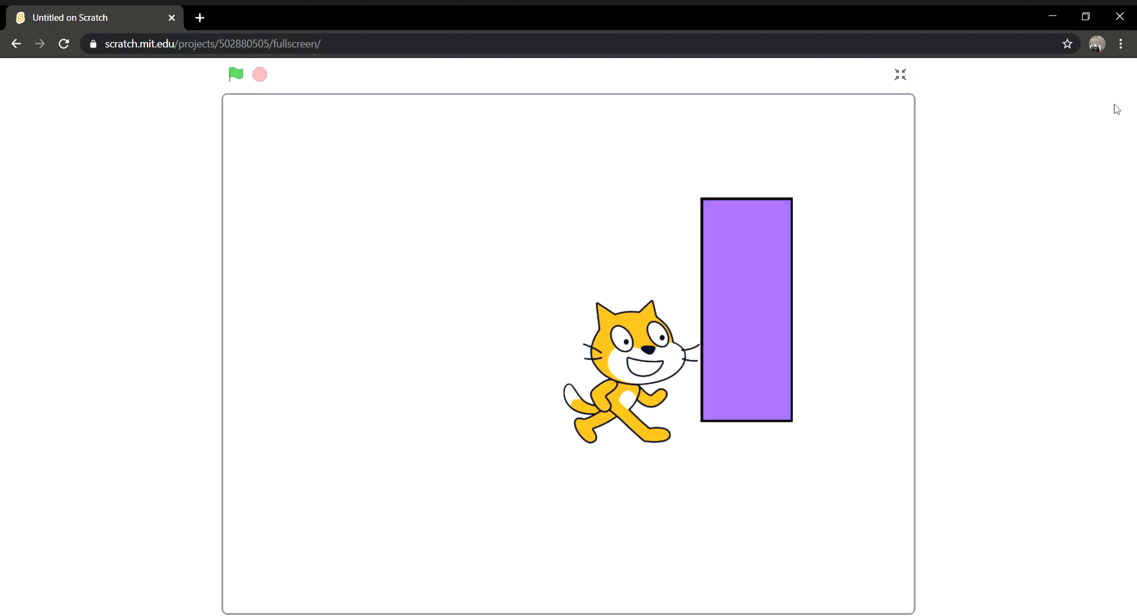
pyautogui.click(235, 74)
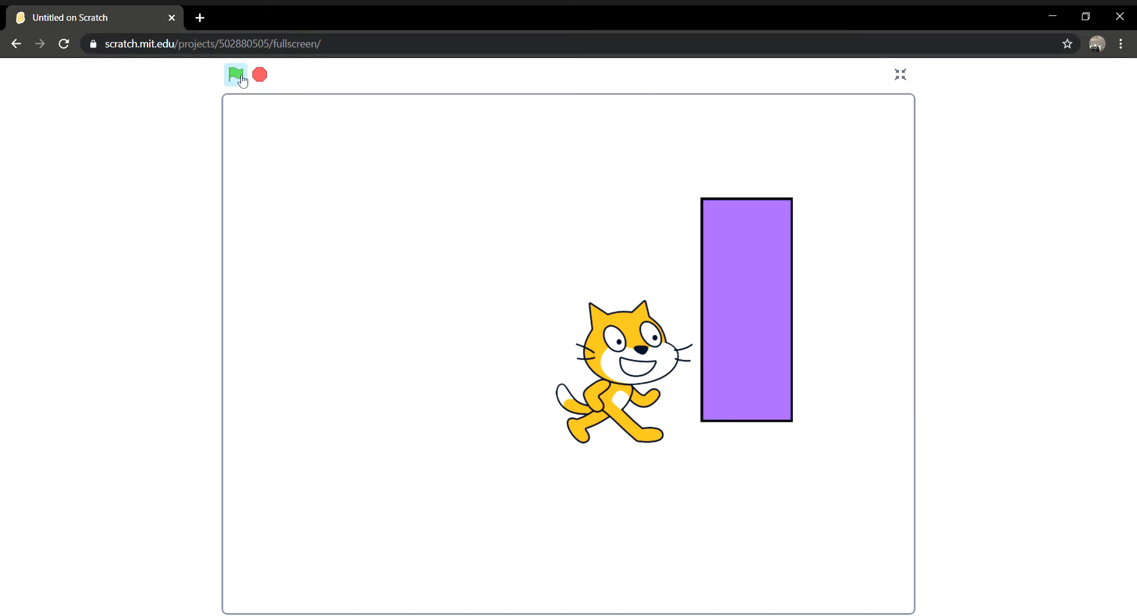
pyautogui.click(236, 74)
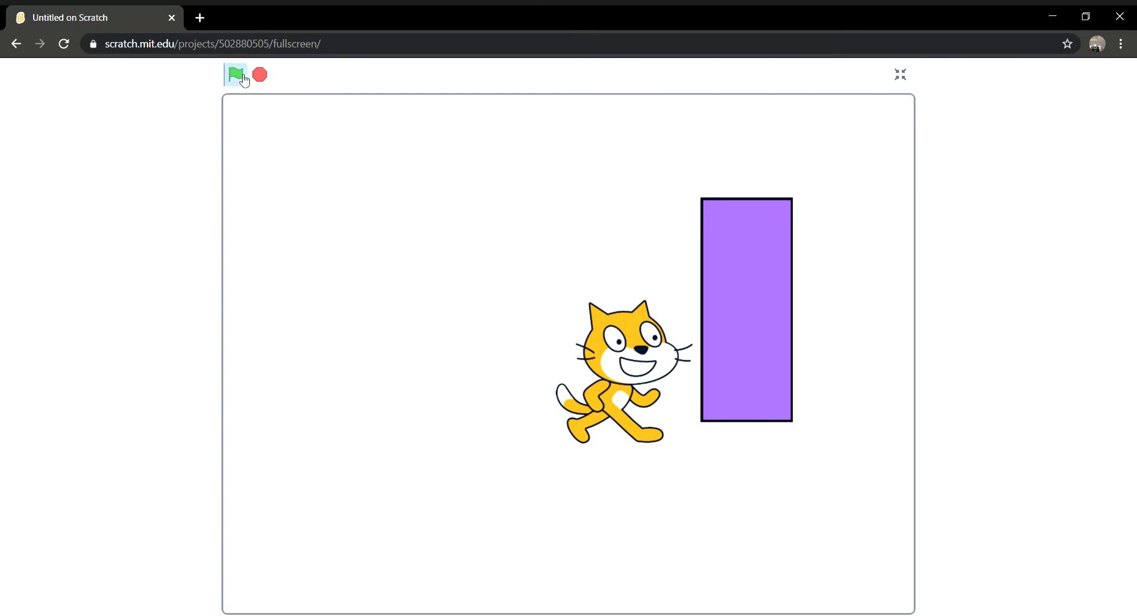
pyautogui.moveTo(220, 87)
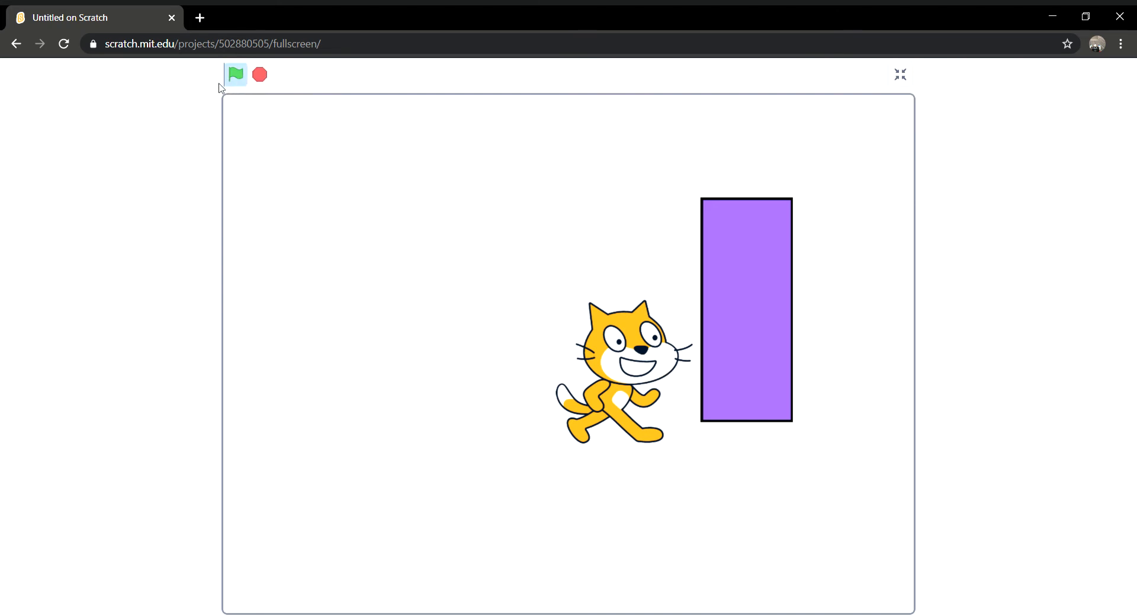
# Step: Make the second key check respond to the left arrow
pyautogui.click(900, 74)
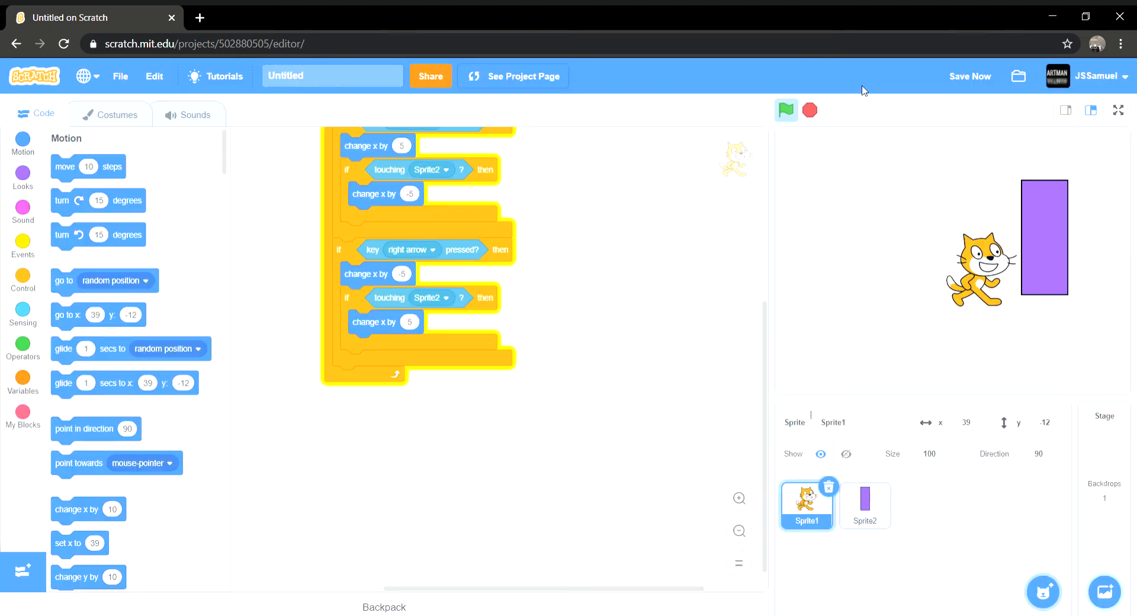
pyautogui.click(411, 249)
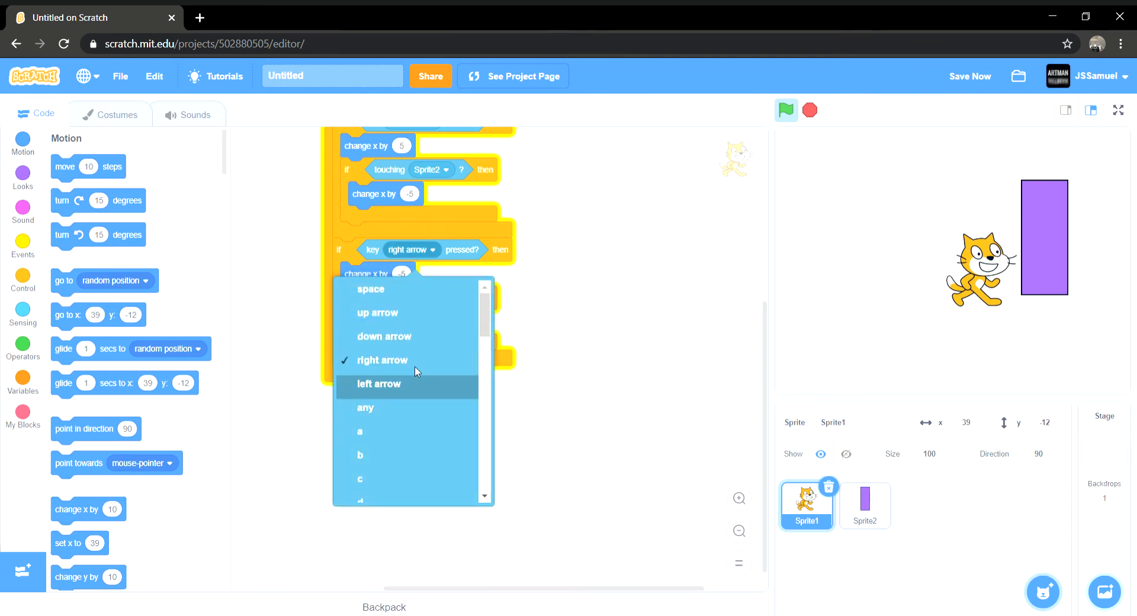
pyautogui.click(378, 384)
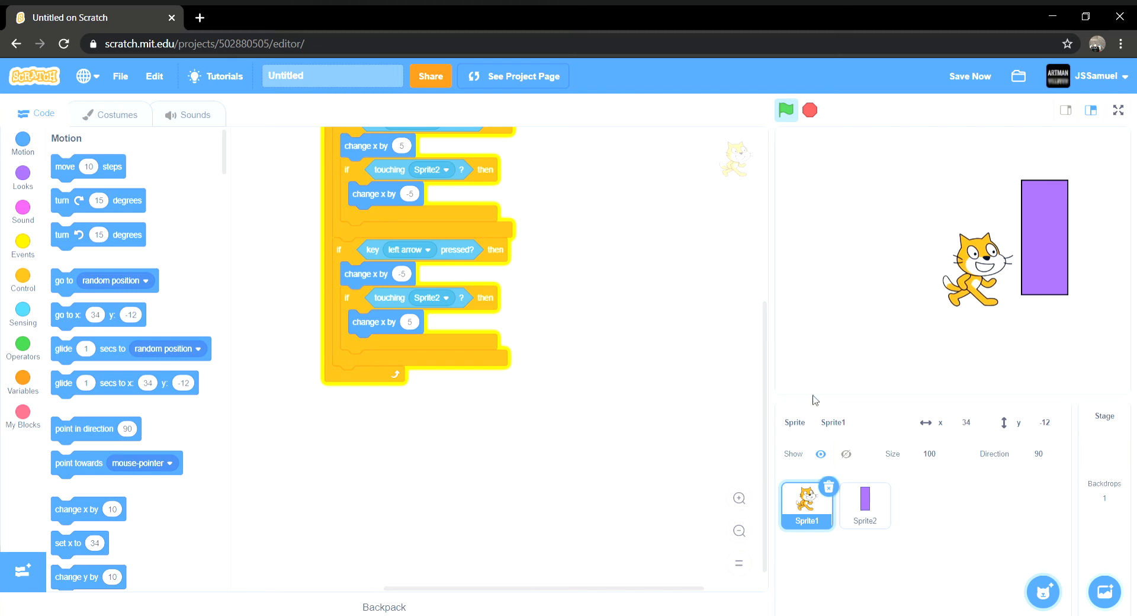
pyautogui.click(863, 505)
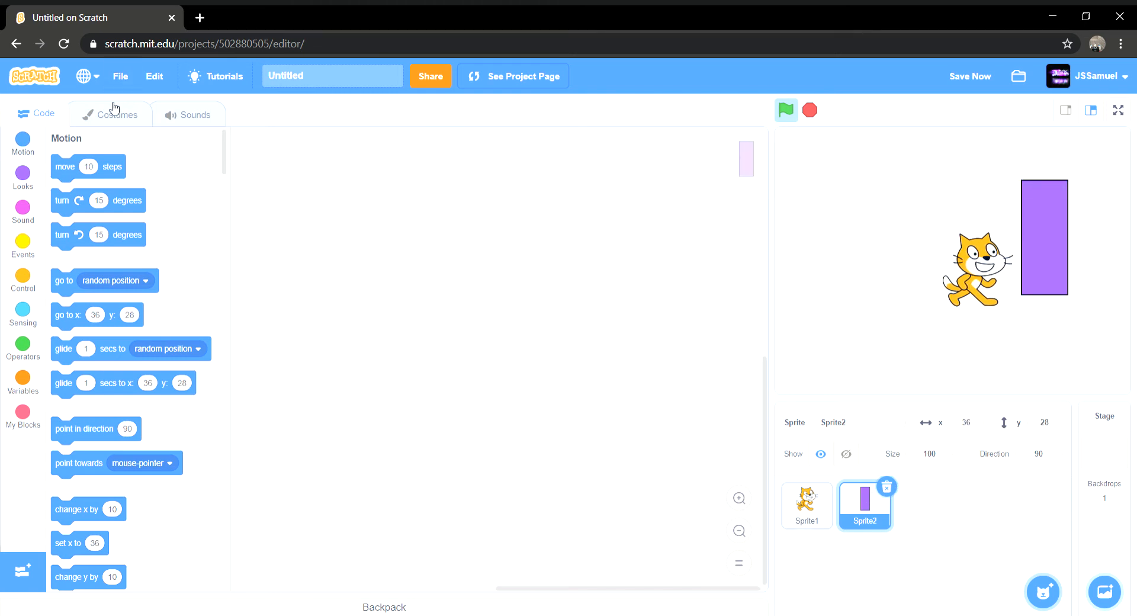
# Step: Draw a small purple wall rectangle above the right wall in Sprite2's costume
pyautogui.click(110, 114)
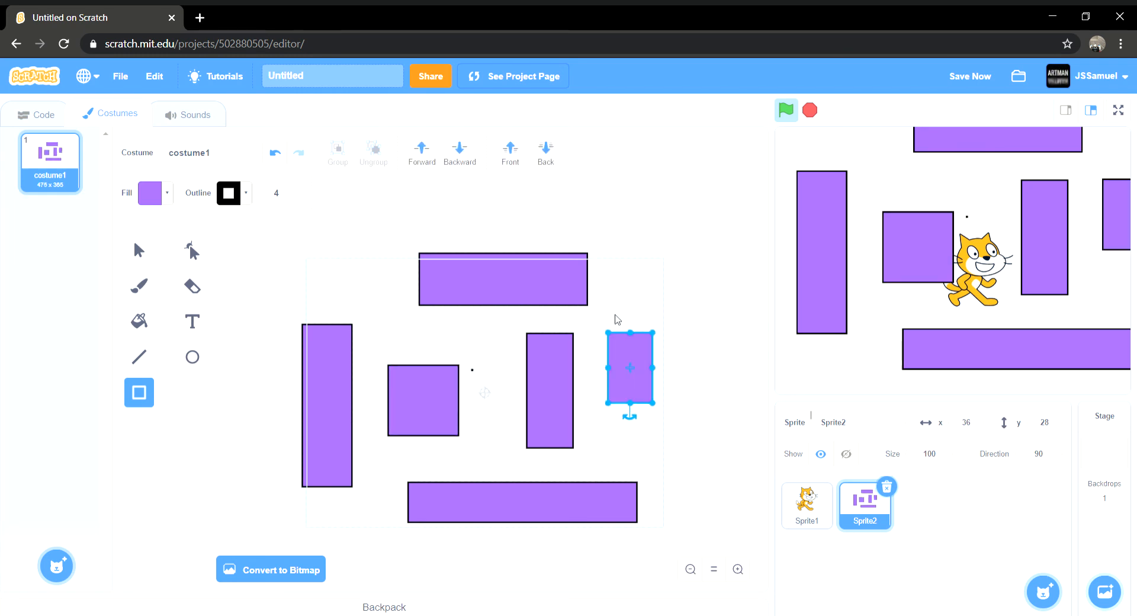
pyautogui.moveTo(629, 369); pyautogui.dragTo(641, 293)
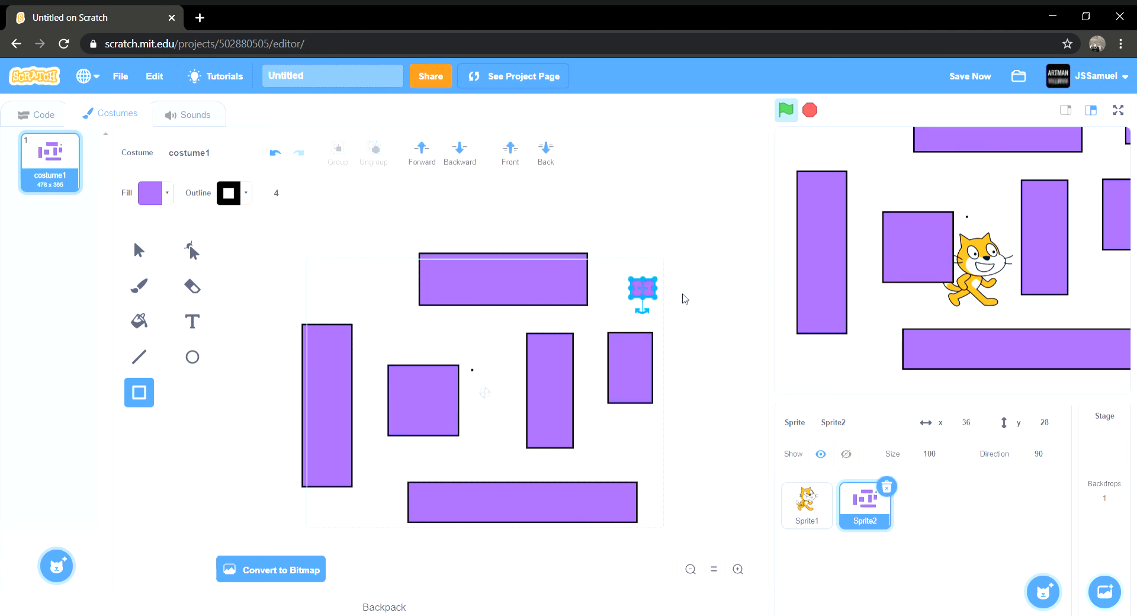
pyautogui.click(806, 505)
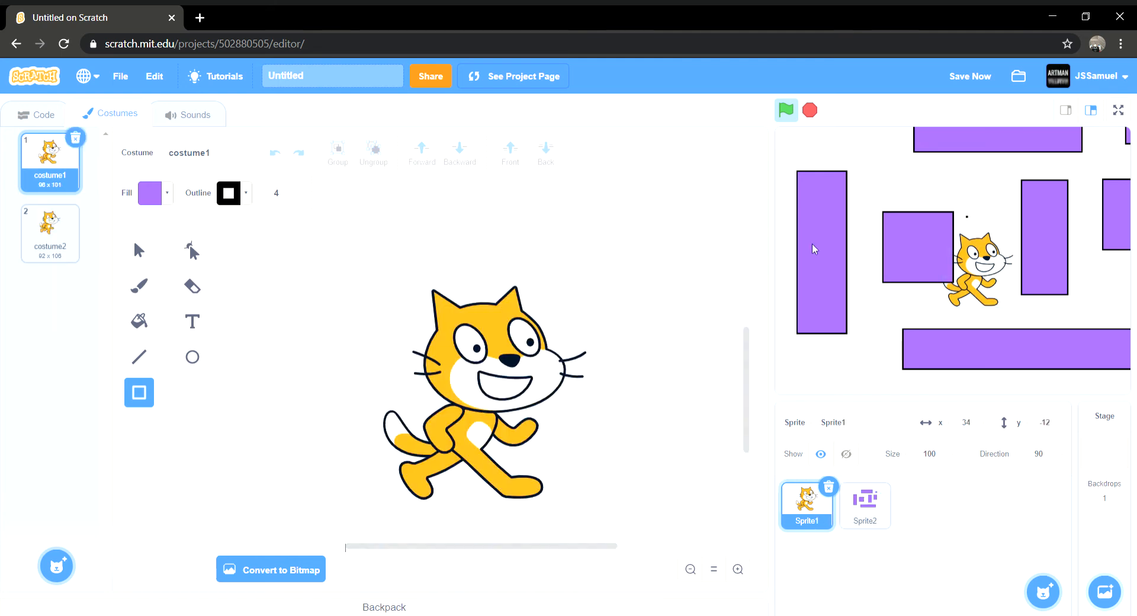
pyautogui.click(929, 453)
pyautogui.write('50')
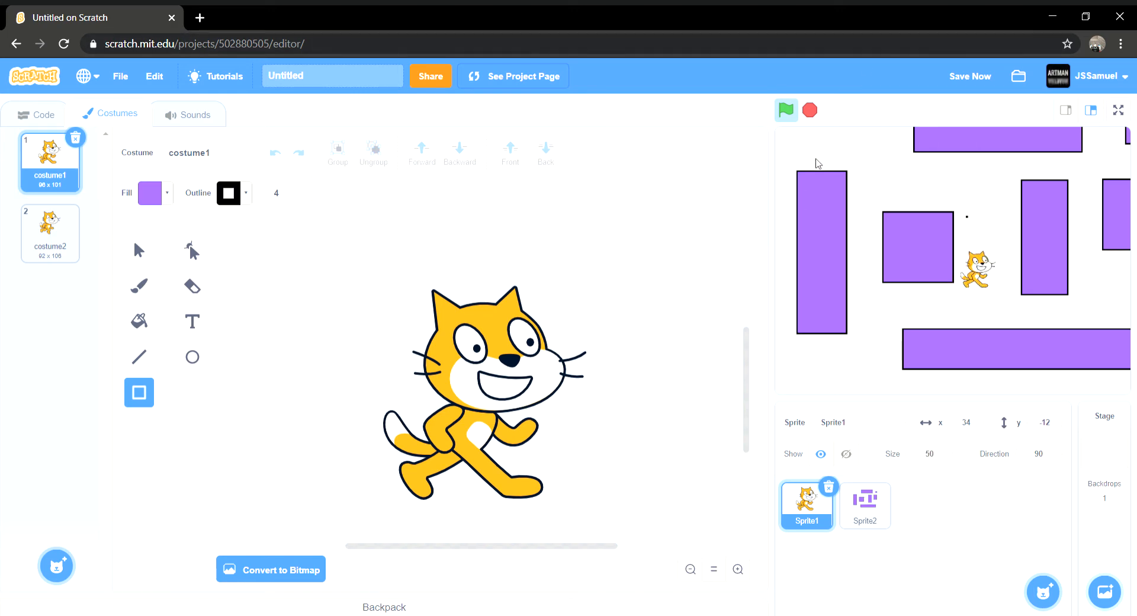
# Step: Set the cat's size to 50 and preview the maze full screen
pyautogui.click(1118, 110)
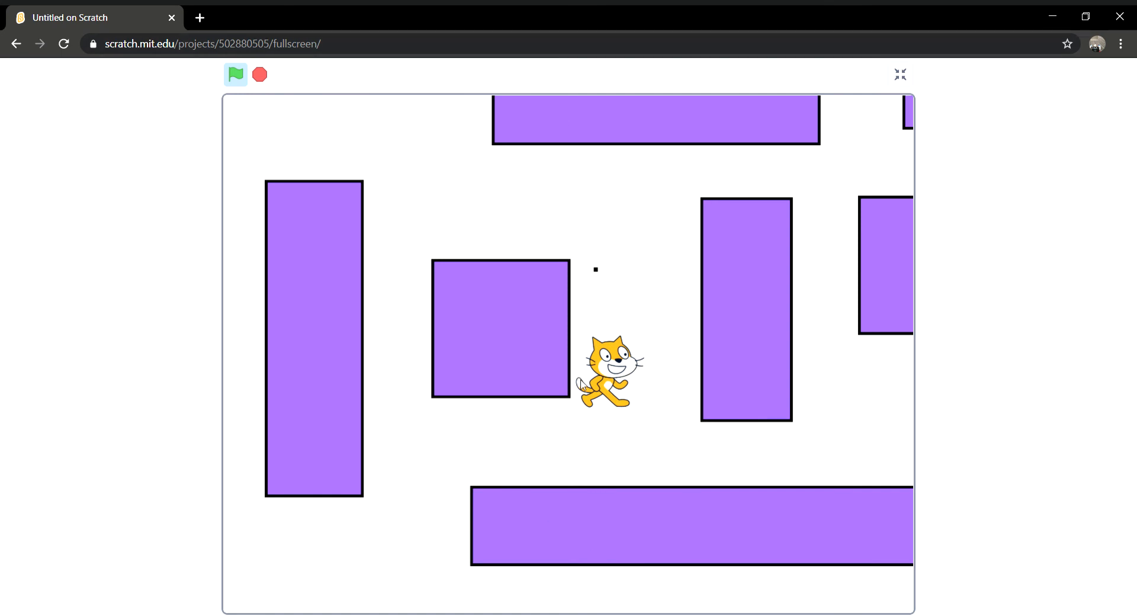
pyautogui.moveTo(594, 112)
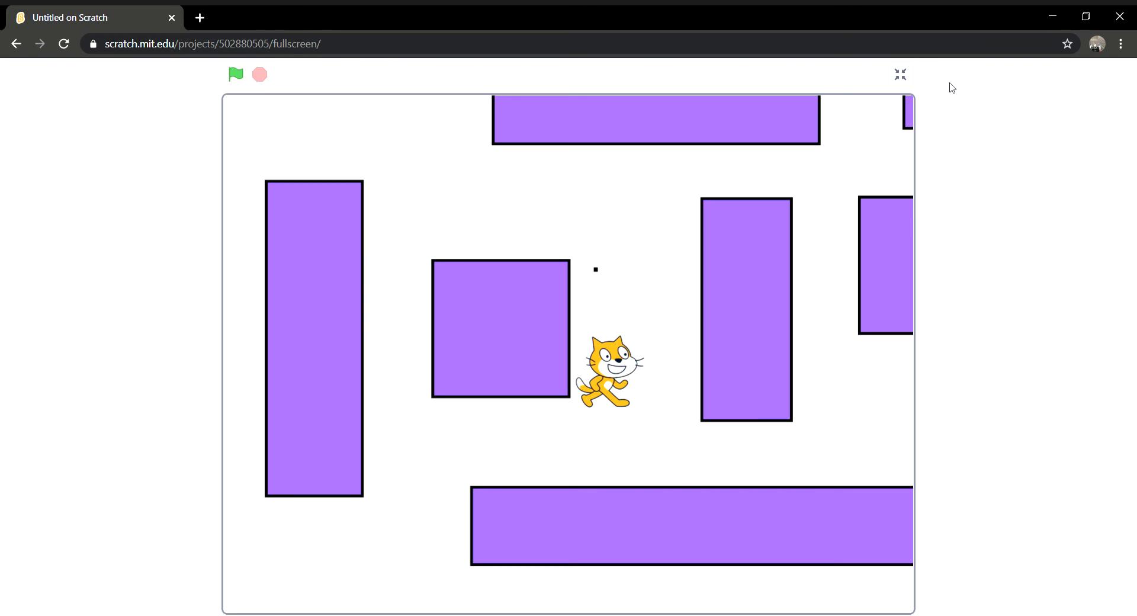
pyautogui.click(898, 74)
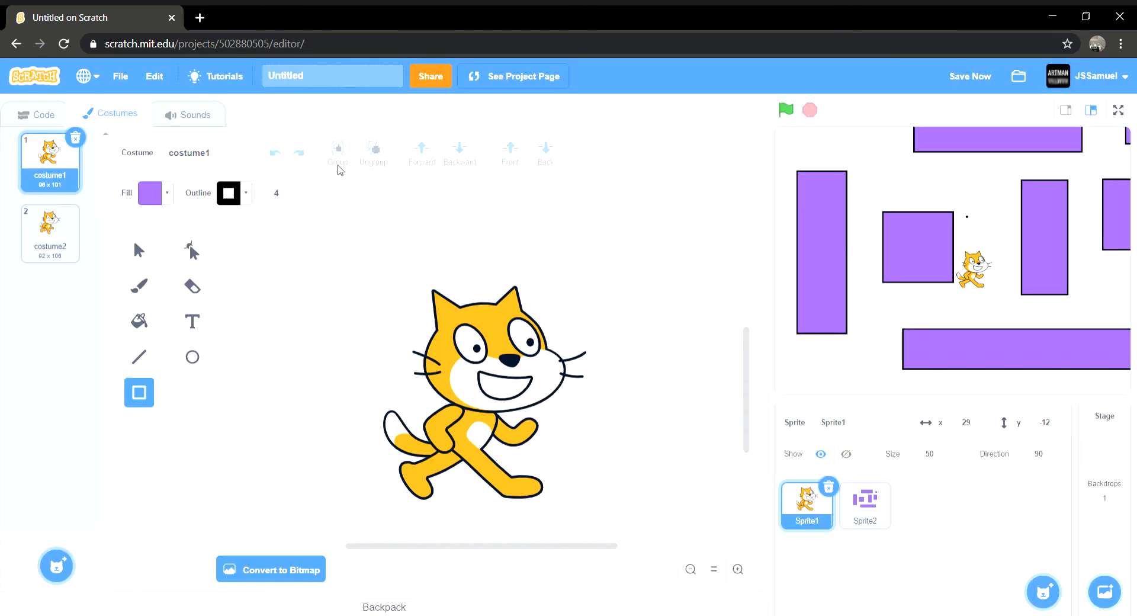
# Step: Duplicate the cat's arrow-key checks and set the copy's key to up arrow
pyautogui.click(35, 114)
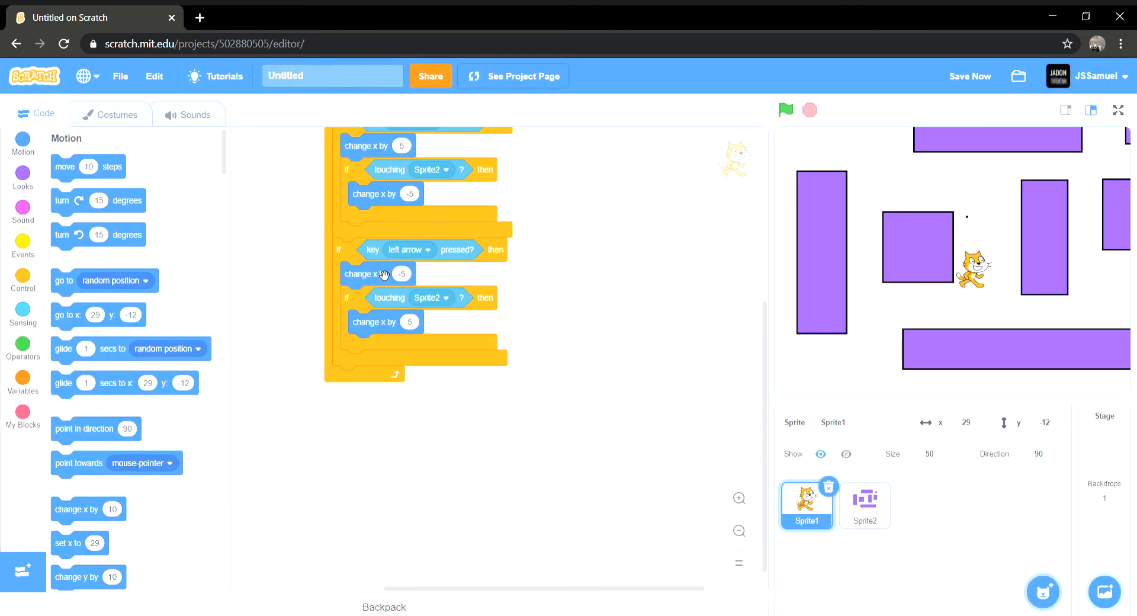
pyautogui.rightClick(384, 274)
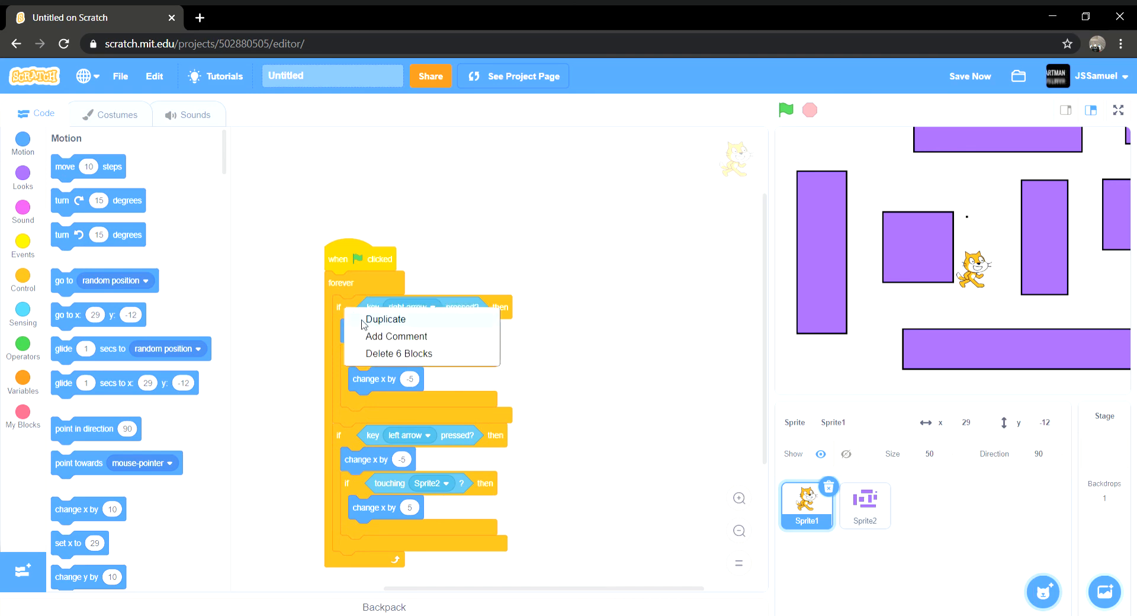
pyautogui.click(385, 319)
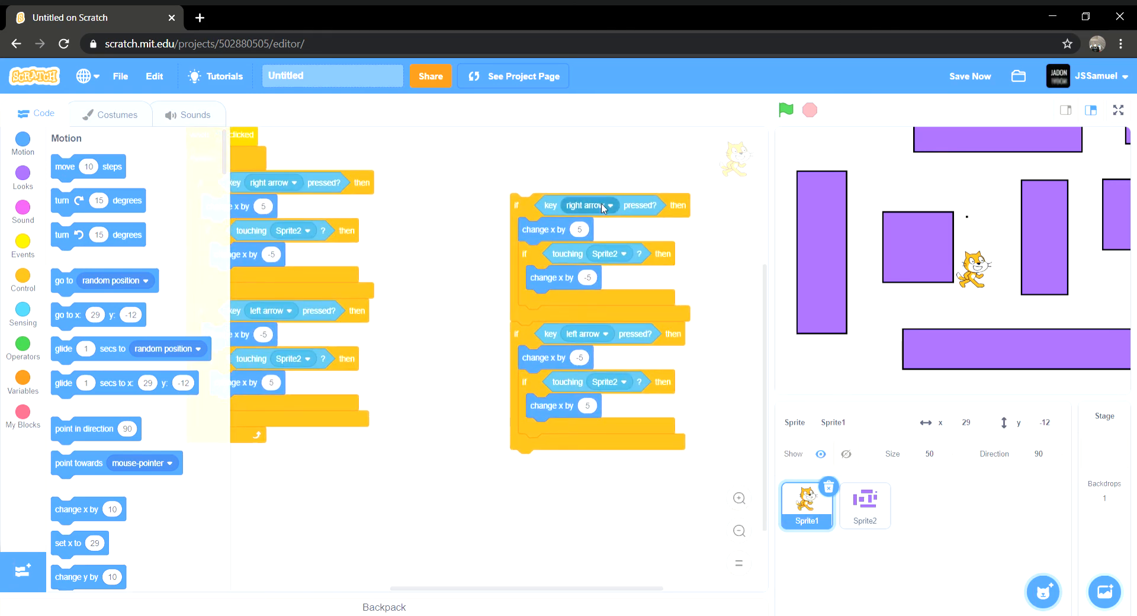
pyautogui.click(587, 206)
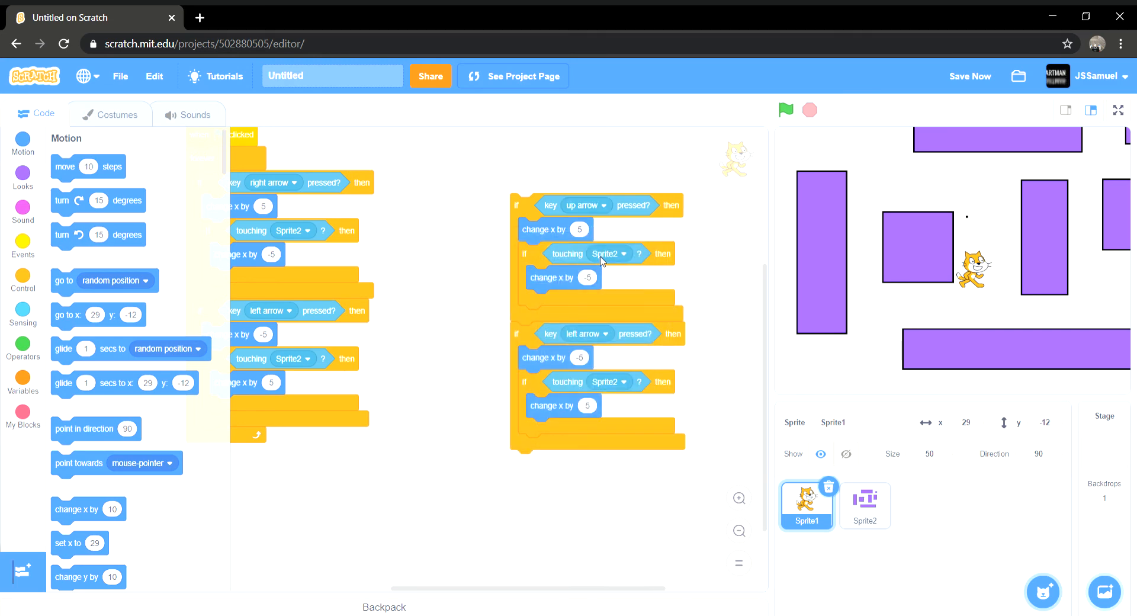
pyautogui.click(582, 334)
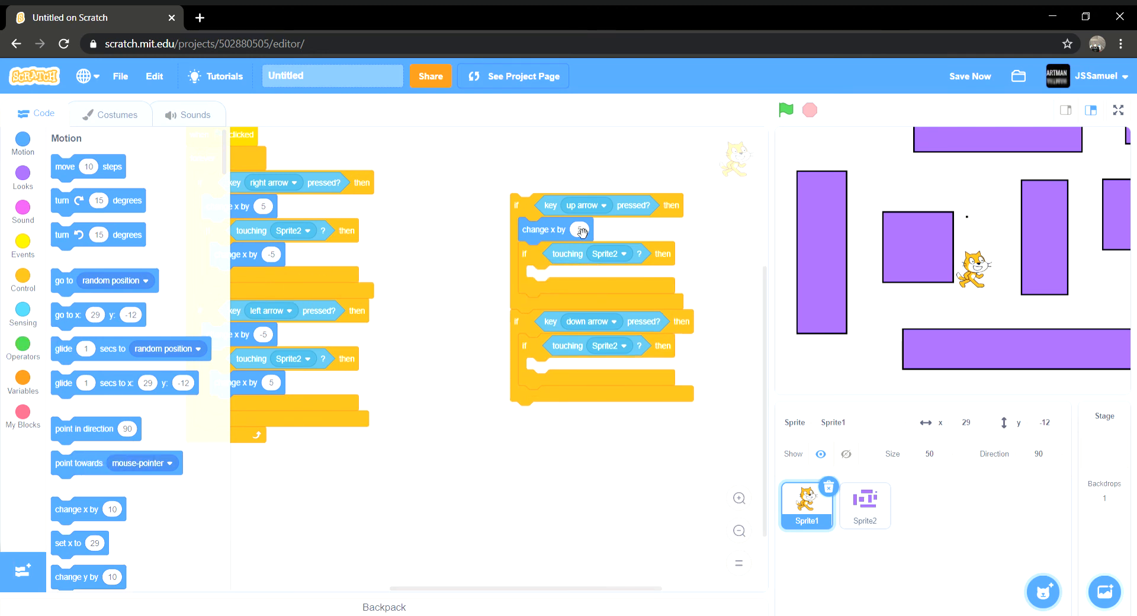
# Step: Delete the leftover change x block and tidy the cat's scripts with Clean up Blocks
pyautogui.rightClick(554, 229)
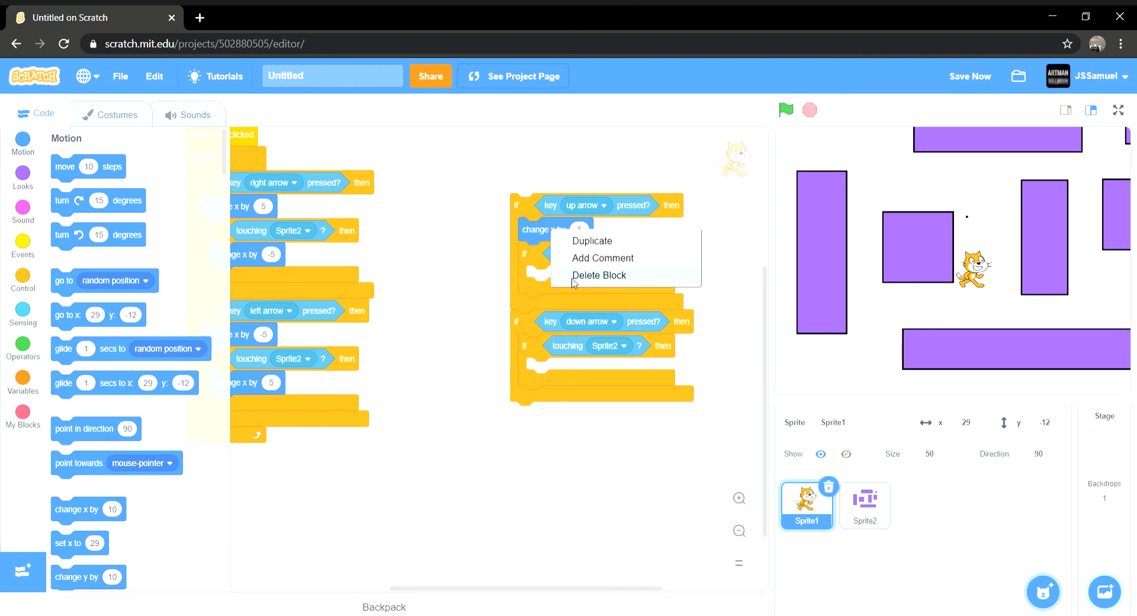
pyautogui.click(596, 274)
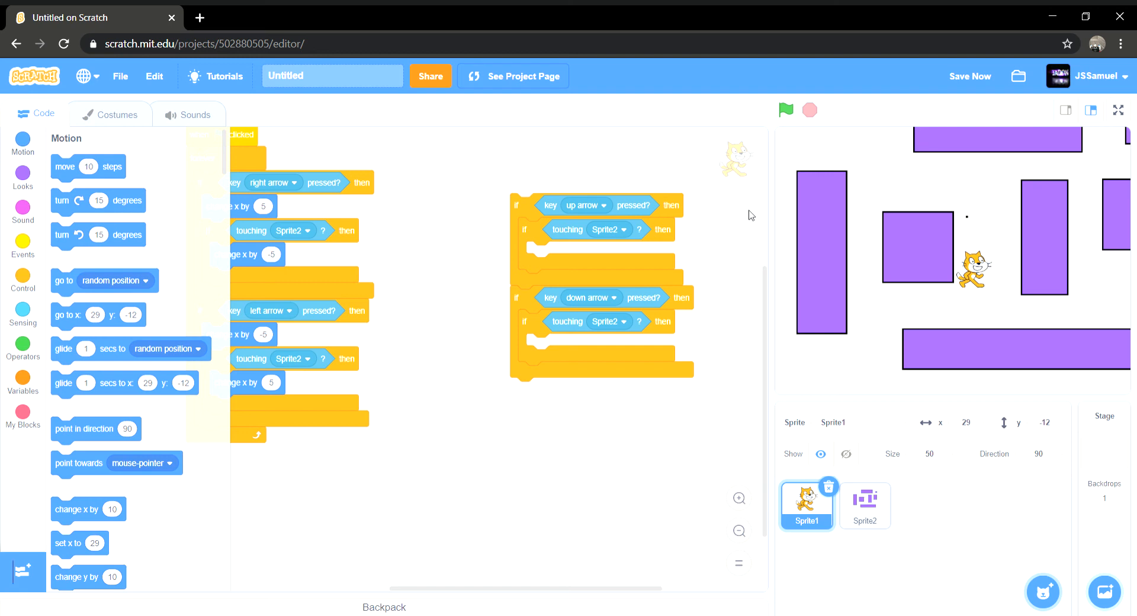
pyautogui.moveTo(579, 285)
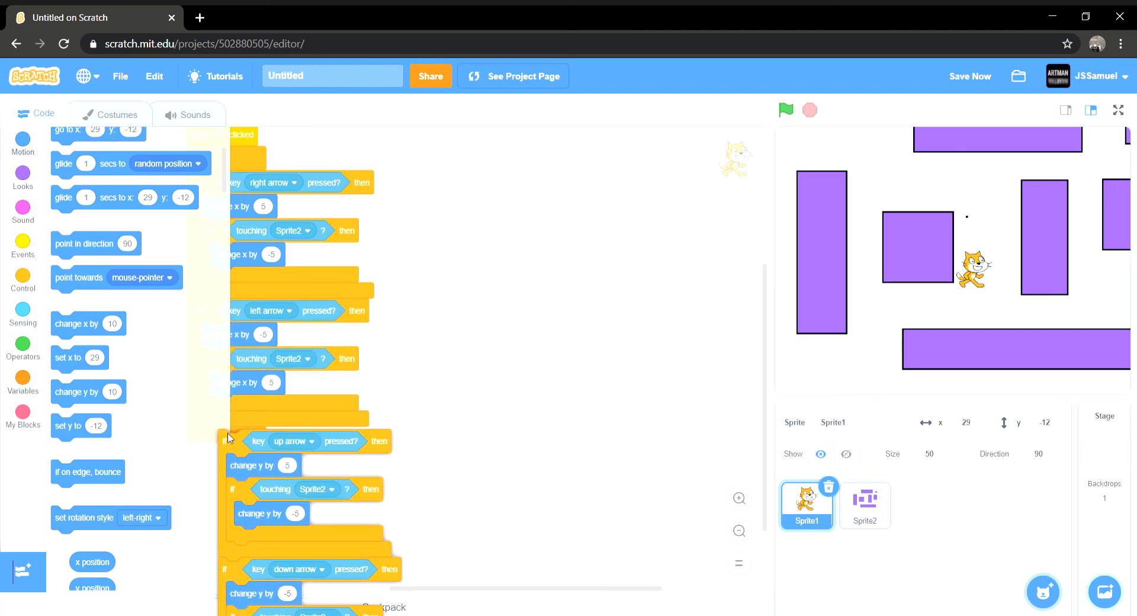
pyautogui.rightClick(539, 392)
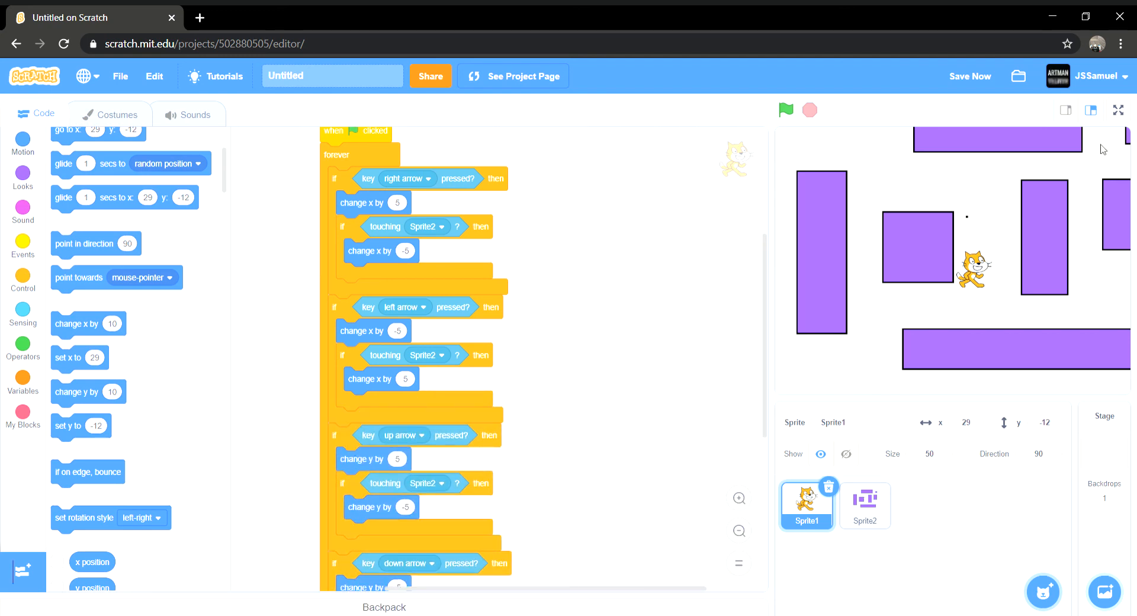
# Step: Run the maze full screen with the green flag, then restart it
pyautogui.click(1118, 111)
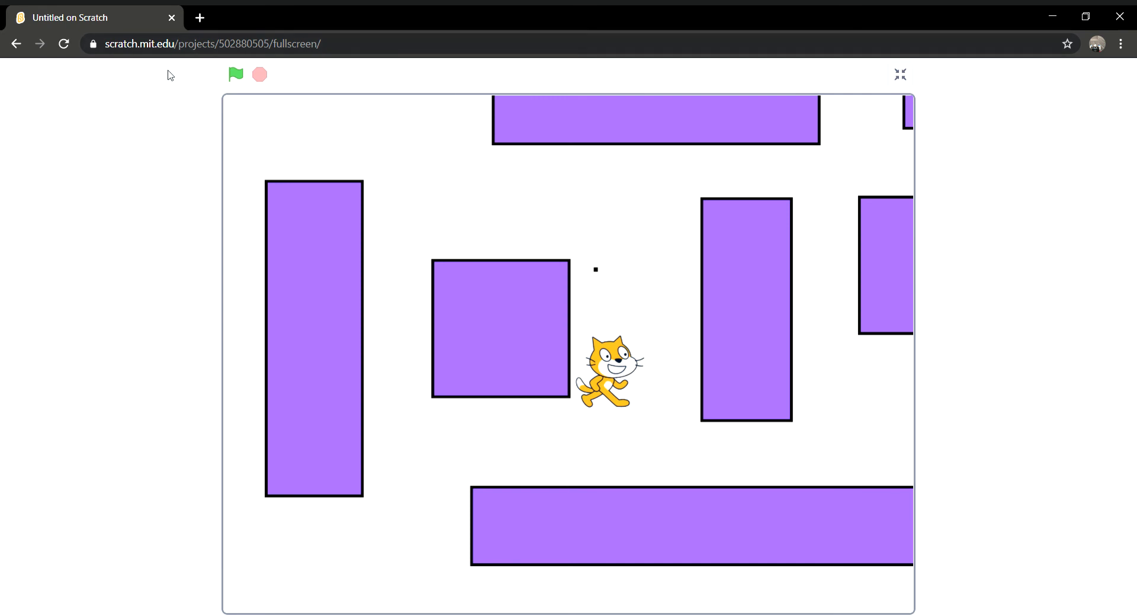
pyautogui.click(235, 74)
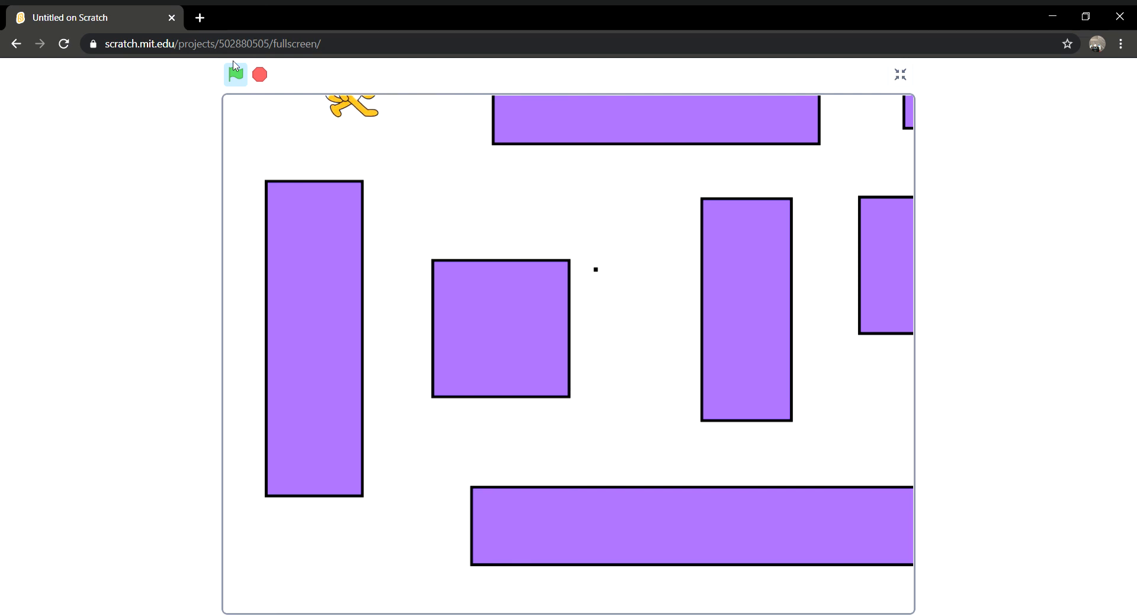
pyautogui.click(235, 74)
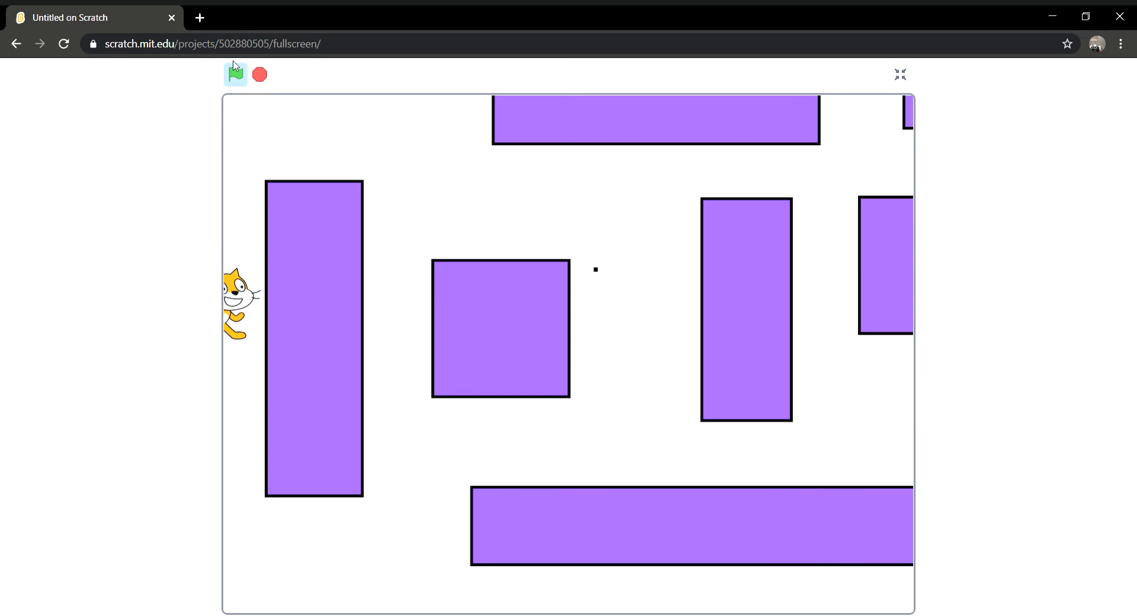